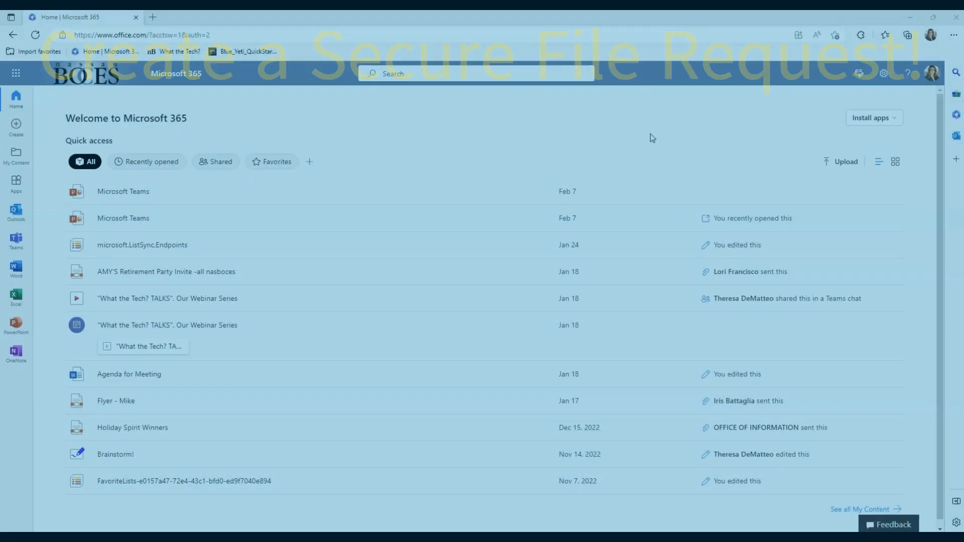
mouse_move(430, 367)
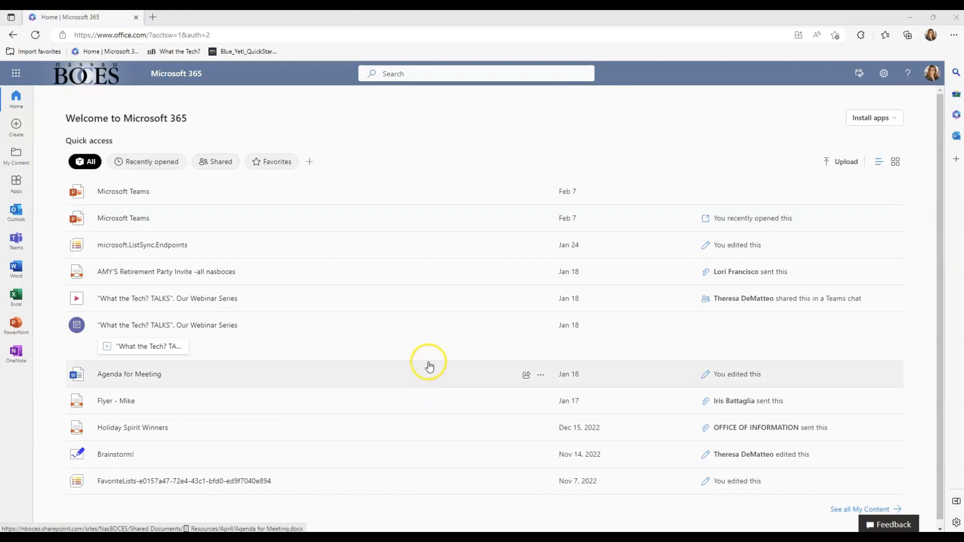
mouse_move(423, 145)
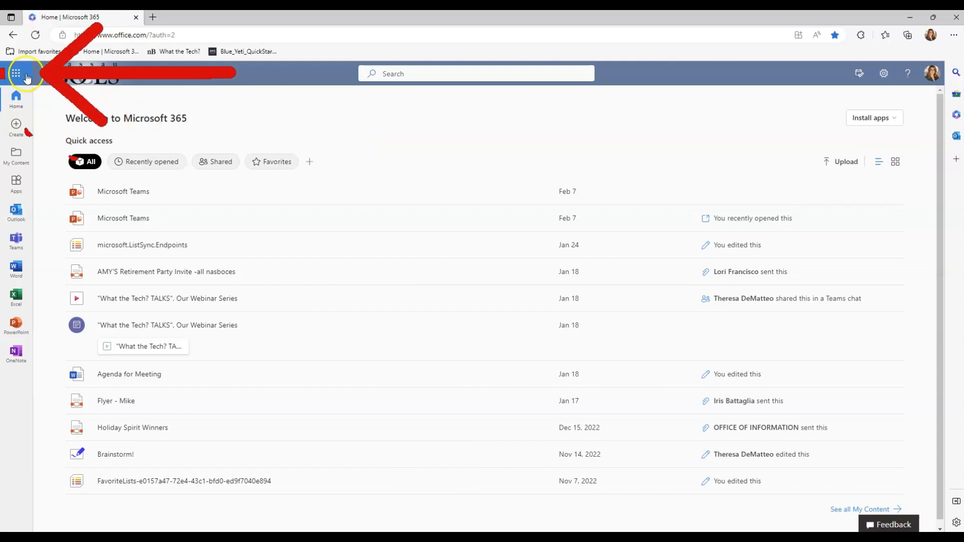
Launch OneDrive from the Microsoft 365 app launcher.
left_click(15, 74)
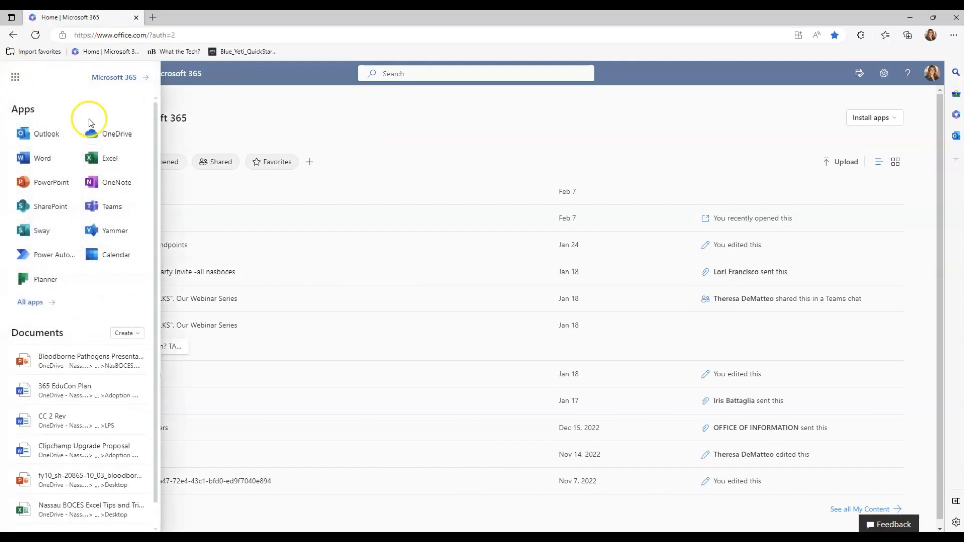
left_click(116, 134)
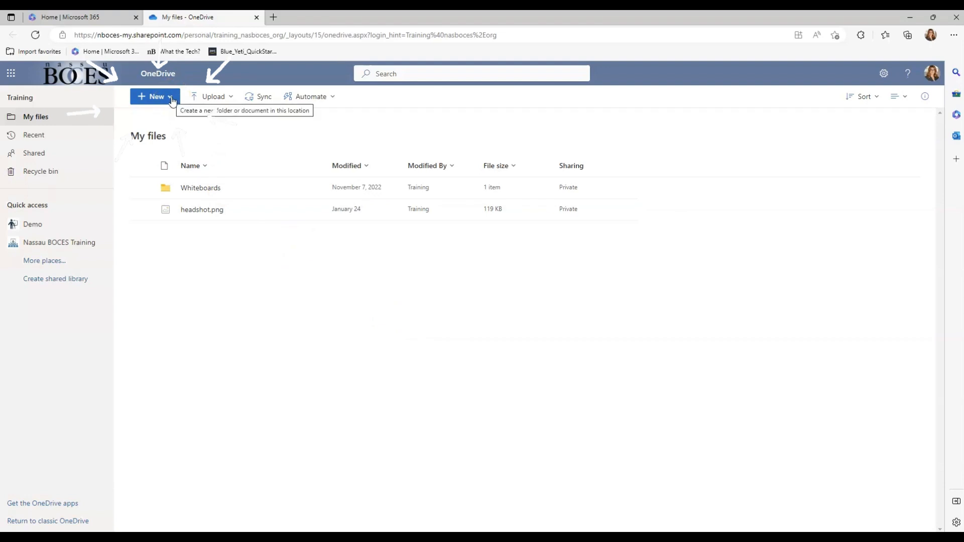
Create a new folder named 'Vendor Paperwork' in My files.
left_click(154, 97)
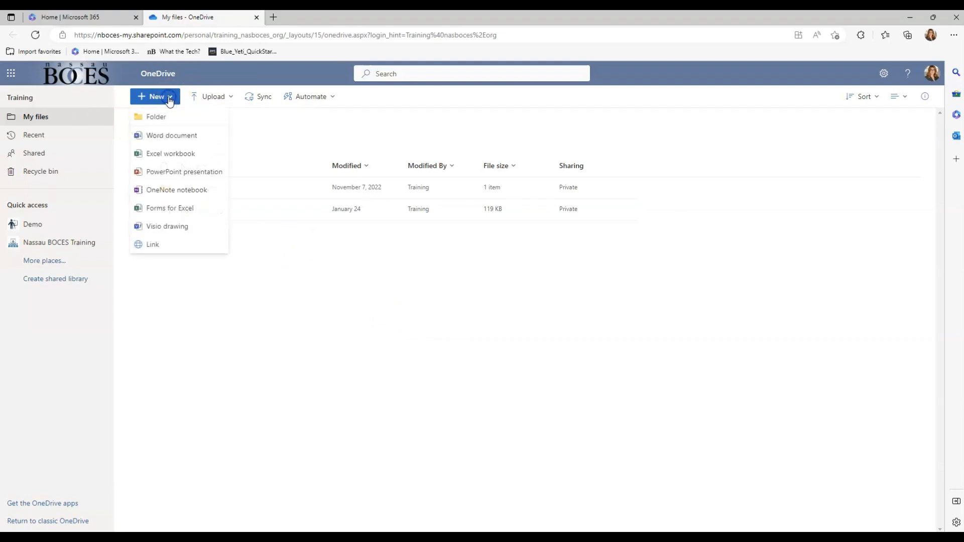
left_click(155, 116)
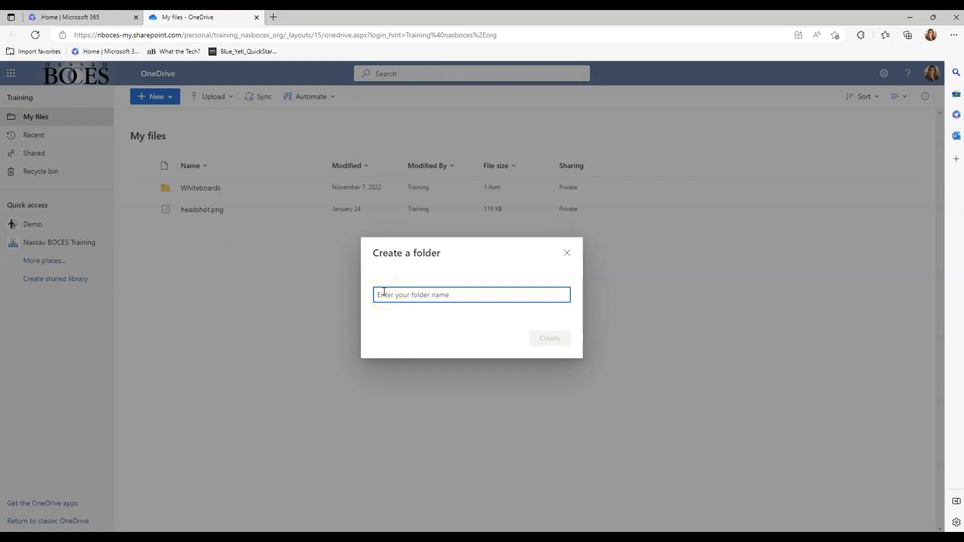
type("Vendor Paperwork")
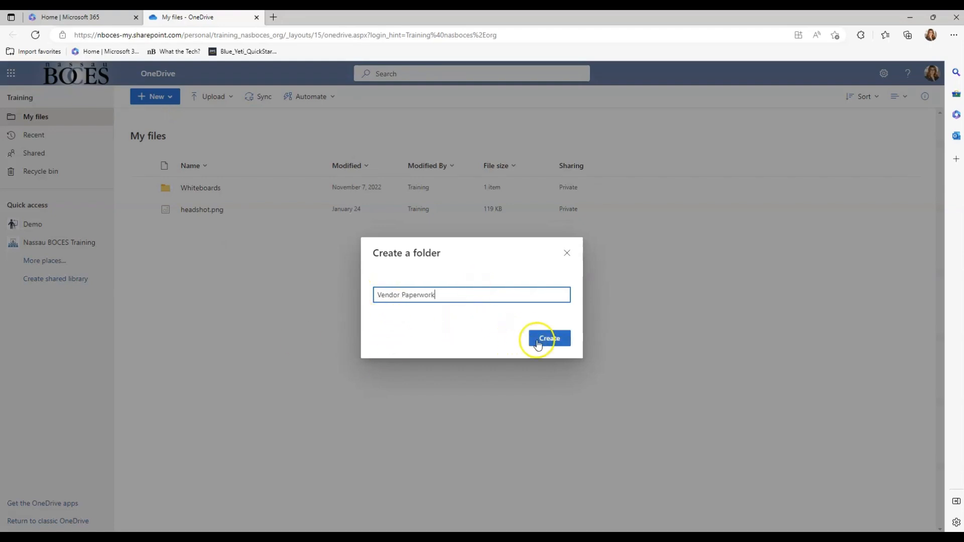
left_click(547, 339)
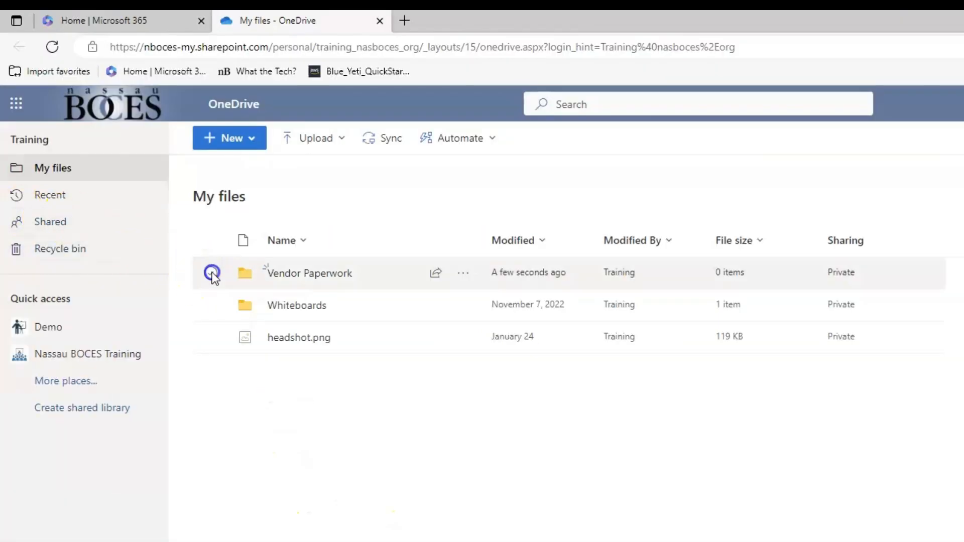
Request files for the Vendor Paperwork folder with the description 'Vendor Profile and Bids'.
left_click(211, 272)
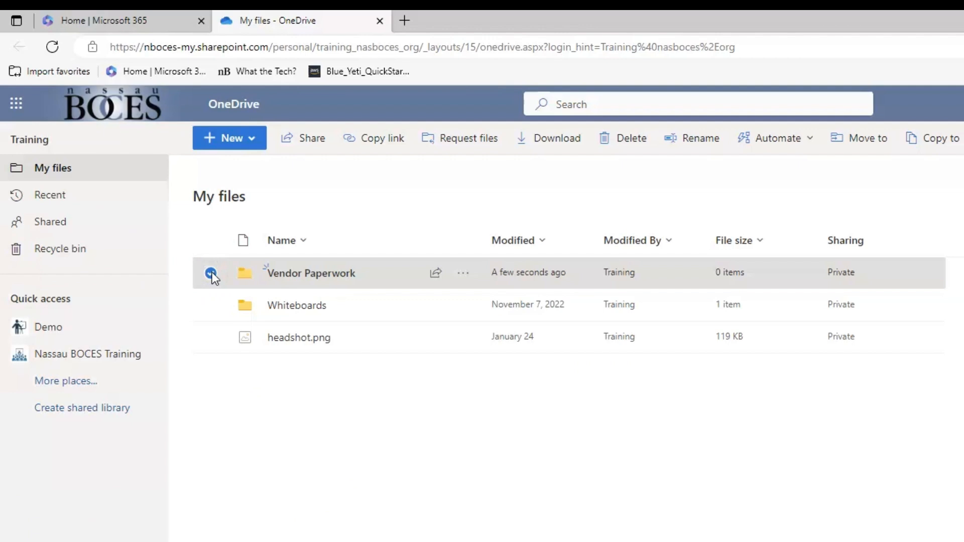
left_click(210, 272)
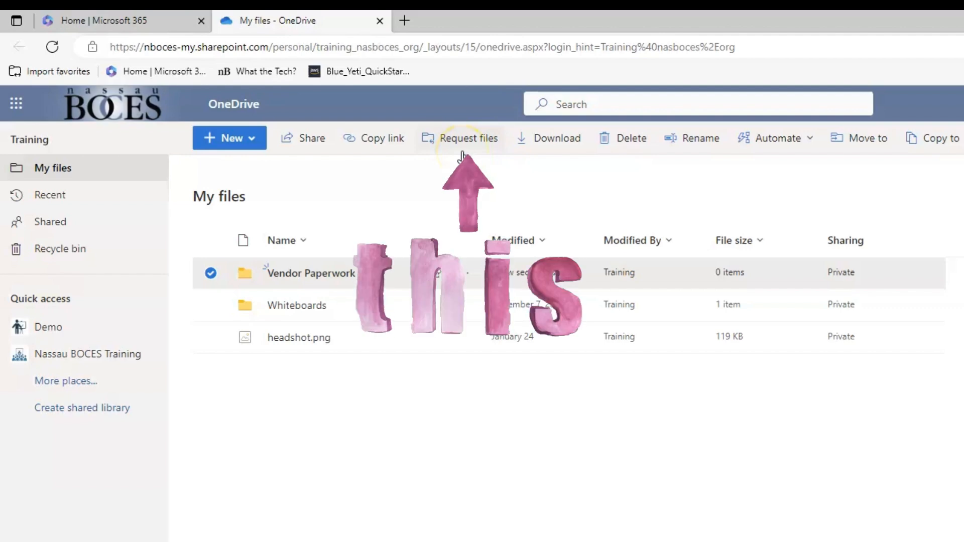
left_click(467, 137)
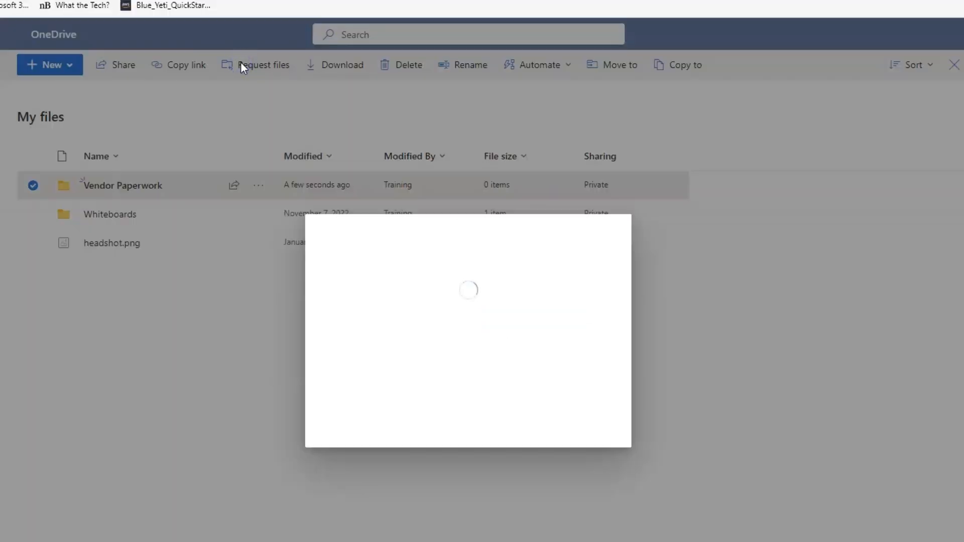
left_click(263, 65)
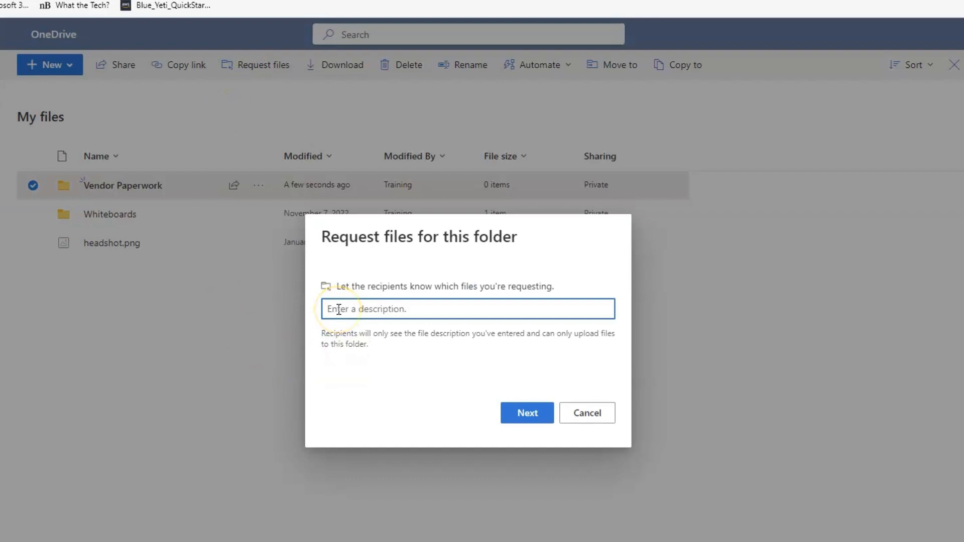
mouse_move(347, 397)
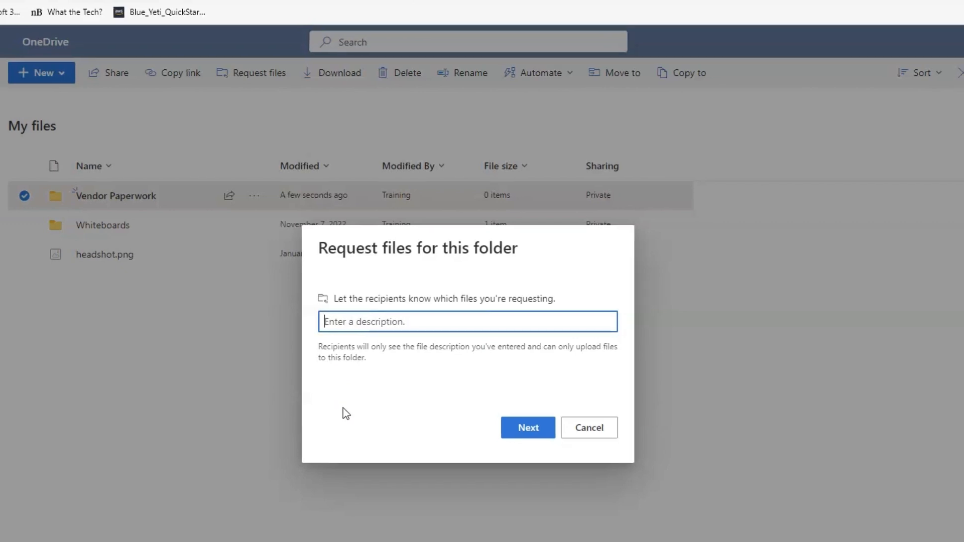
type("Vendor Profile and Bids")
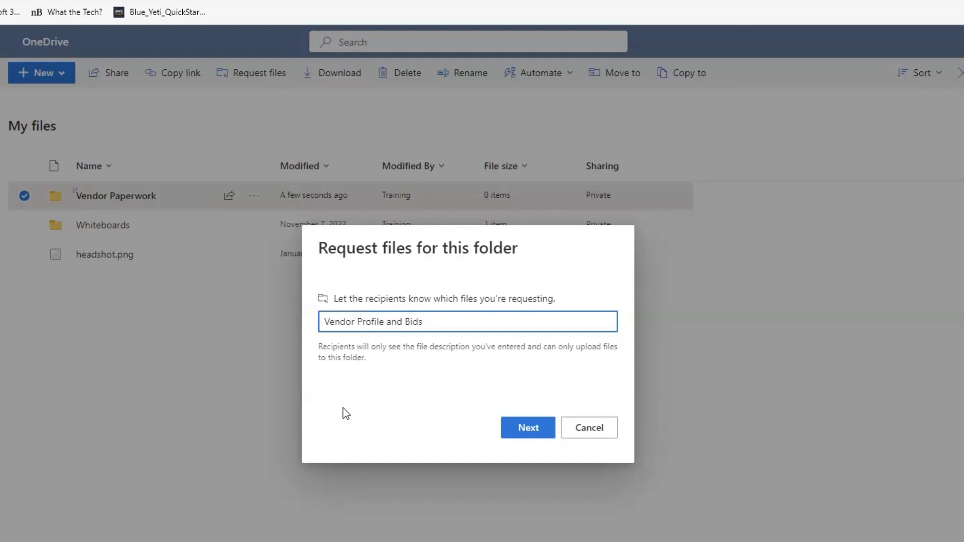
left_click(527, 418)
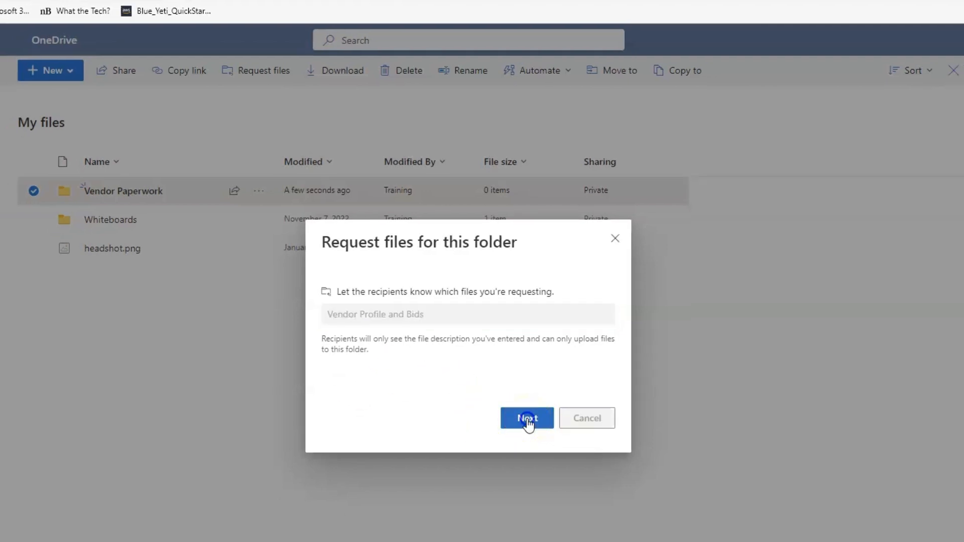
Copy the upload link, add a colleague as recipient, and send the file request.
left_click(527, 418)
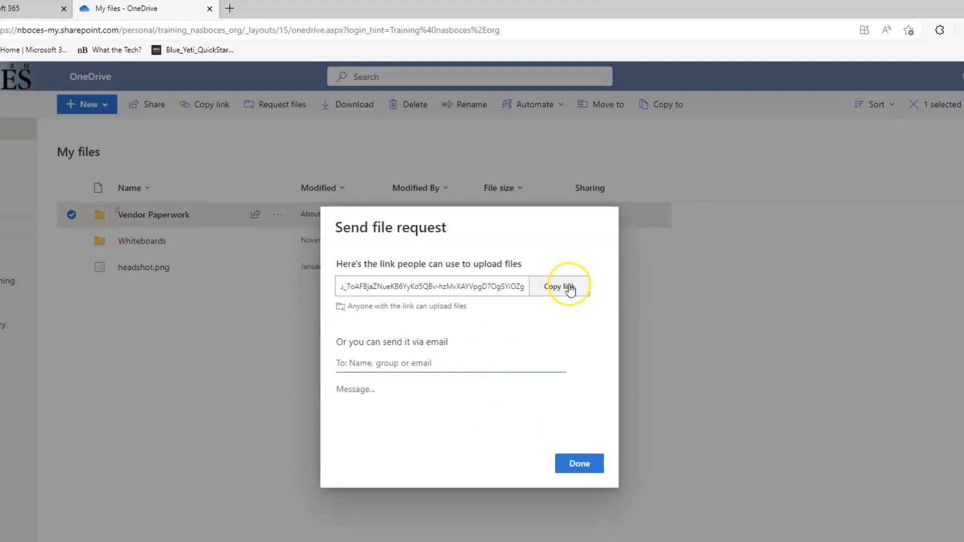
left_click(559, 287)
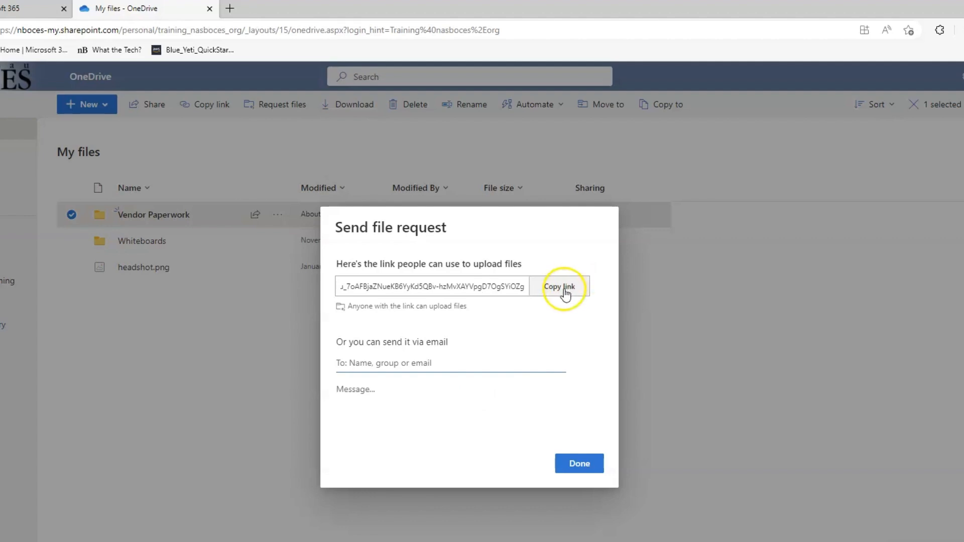
left_click(430, 362)
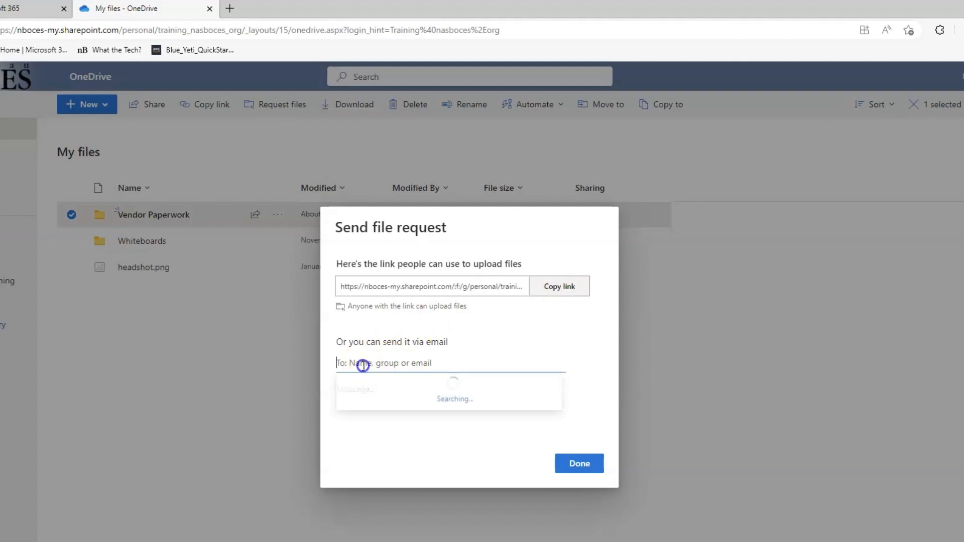
left_click(381, 363)
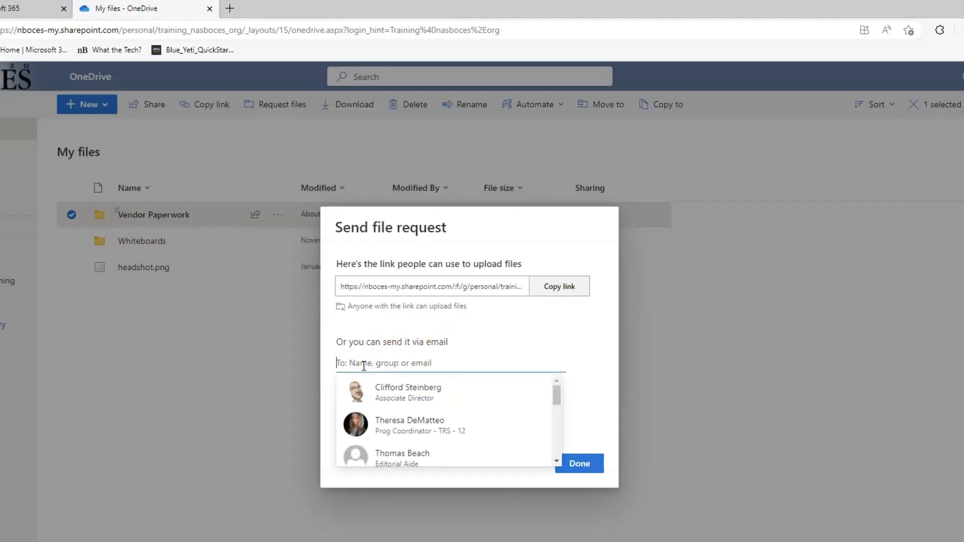
left_click(409, 425)
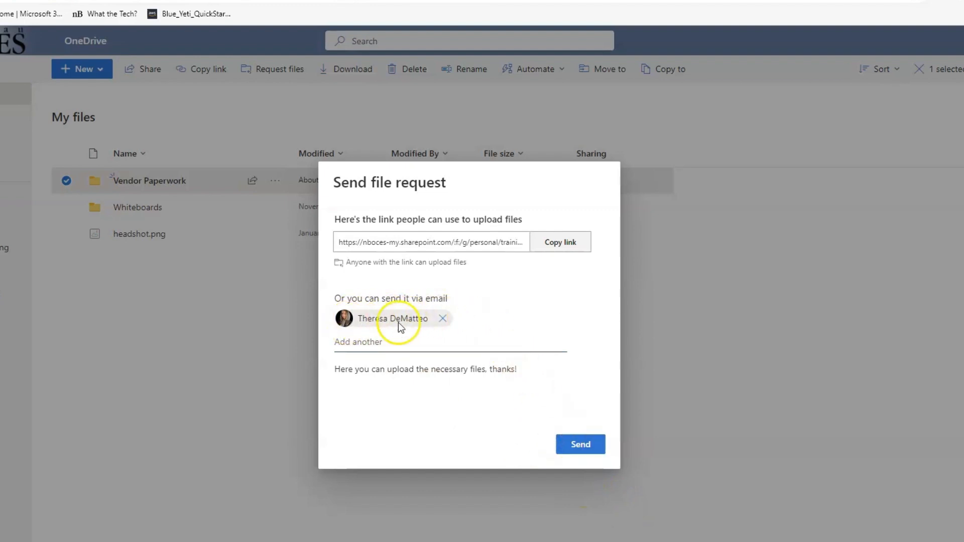
mouse_move(562, 407)
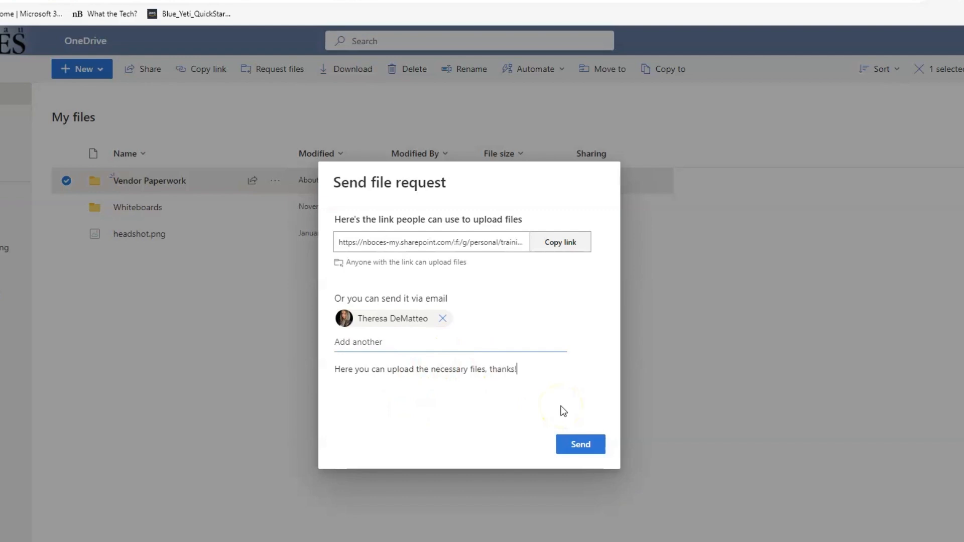
mouse_move(575, 385)
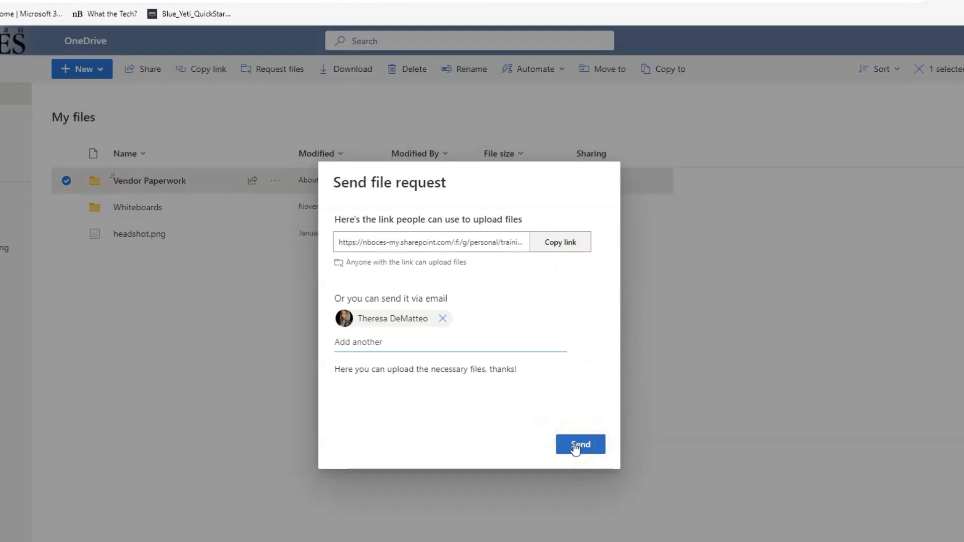
left_click(579, 444)
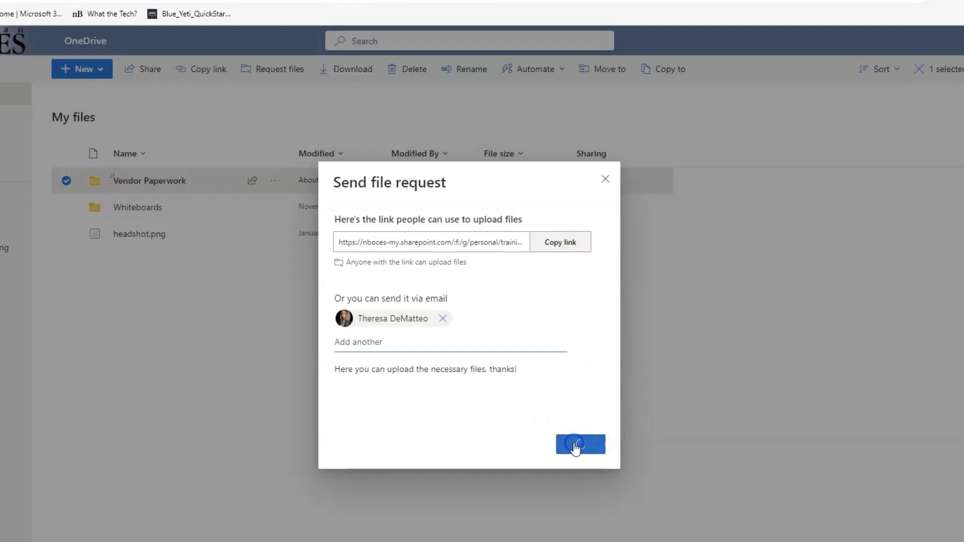
From the 'Training is requesting files' email, follow Upload Files to the request page.
left_click(579, 444)
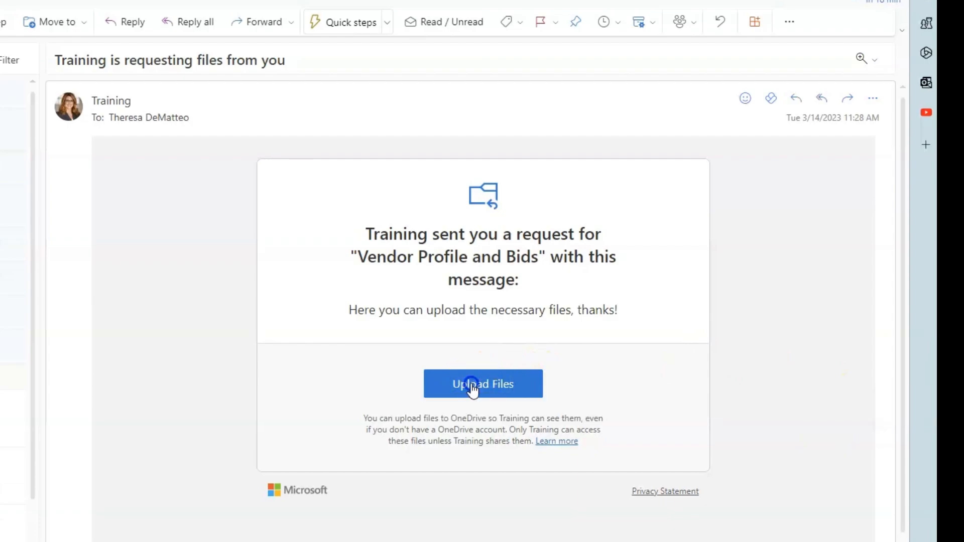
left_click(483, 383)
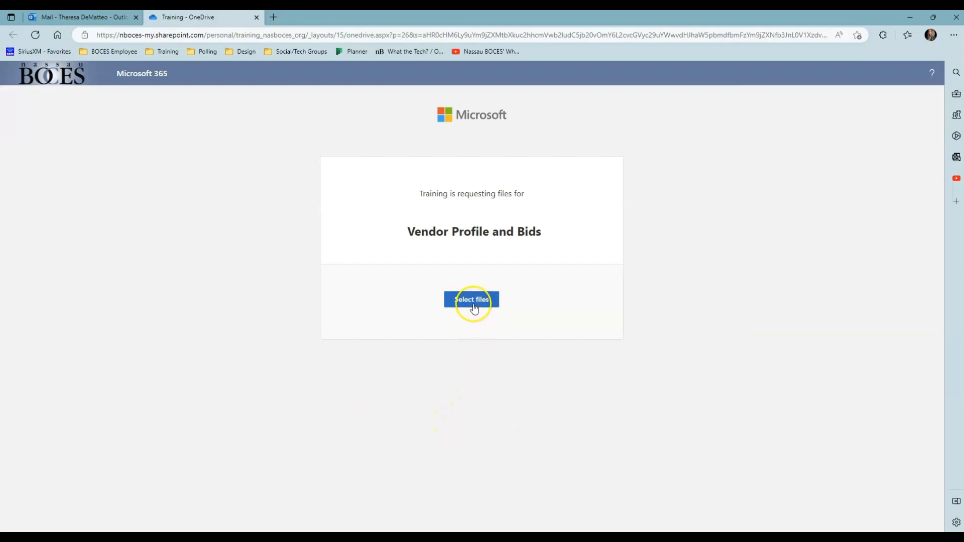
Choose the bloodborne_path PowerPoint presentation from the computer for upload.
left_click(471, 301)
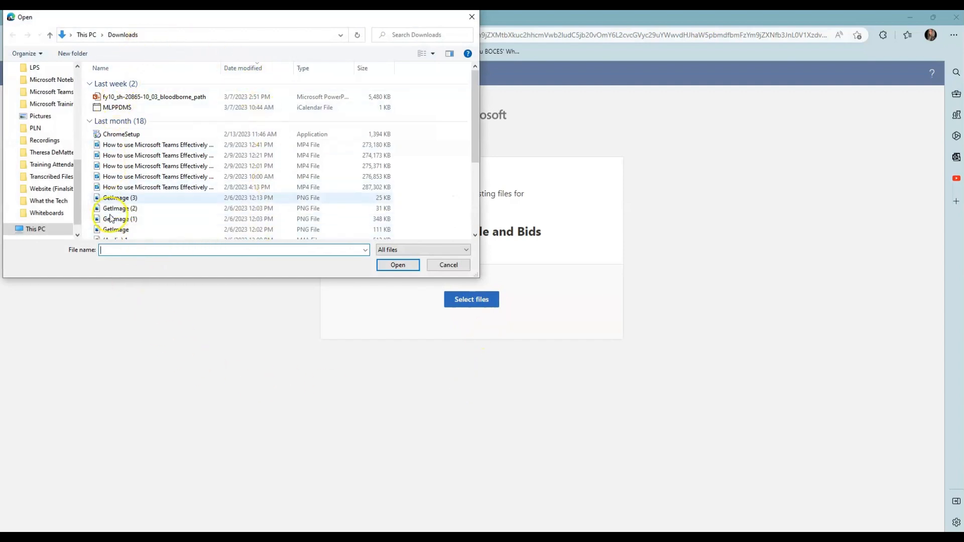
mouse_move(255, 198)
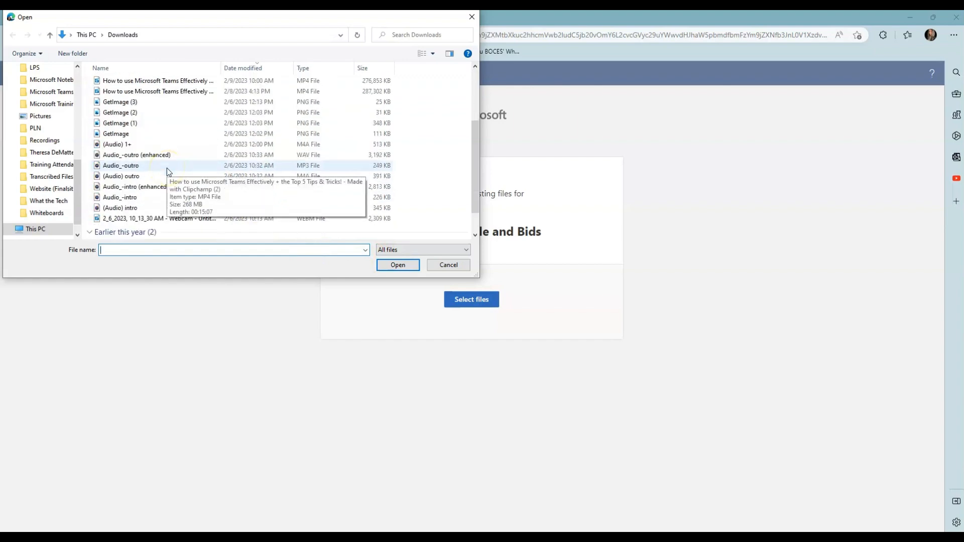
left_click(398, 265)
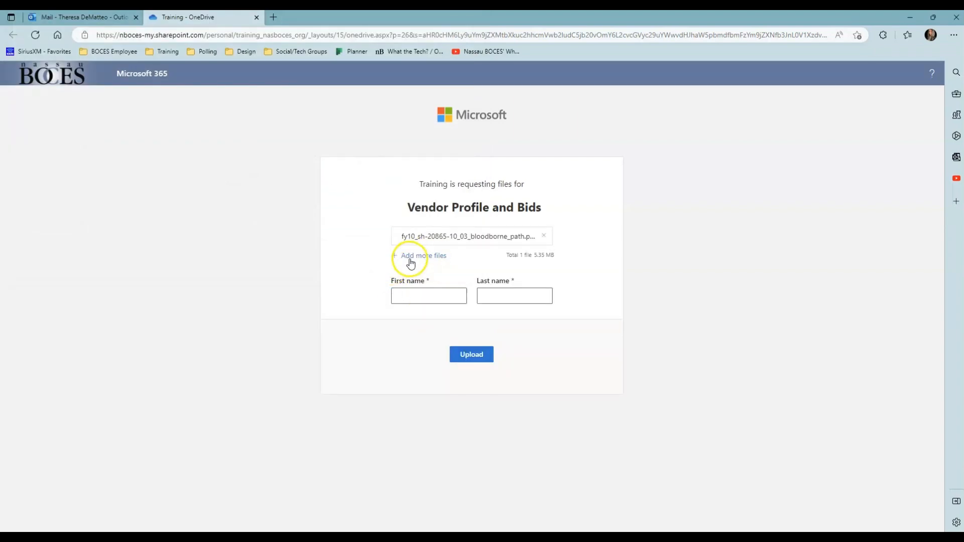
left_click(420, 255)
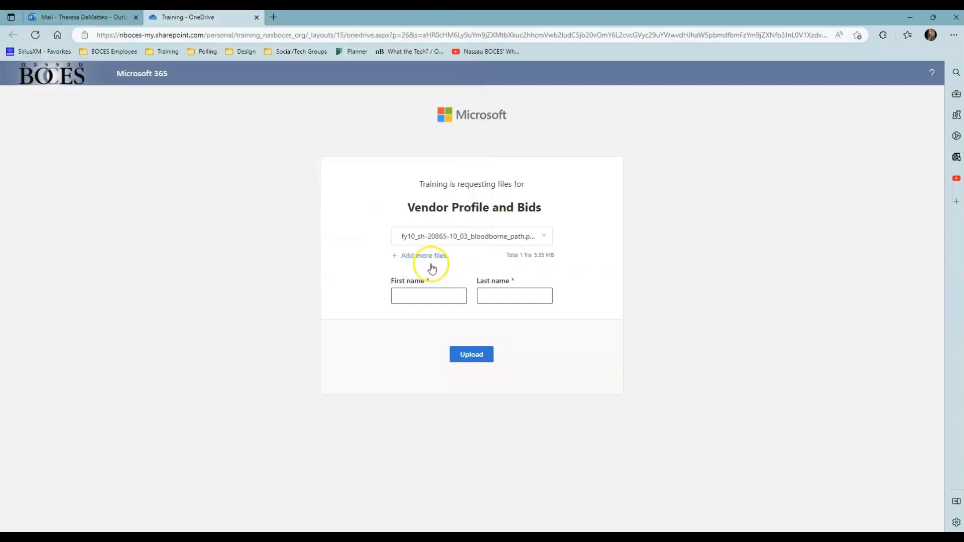
left_click(419, 255)
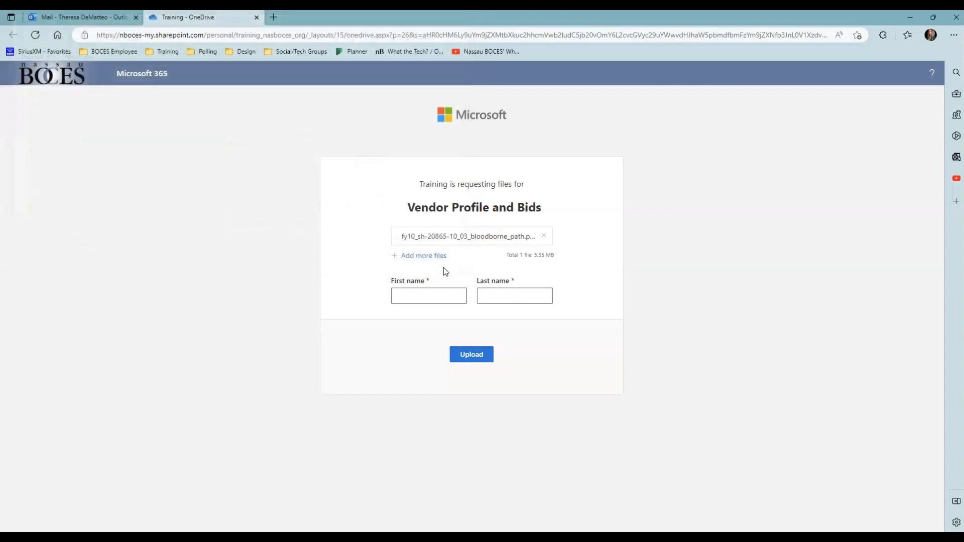
Enter the uploader name 'DeMatteo' and submit the file to the request.
left_click(428, 296)
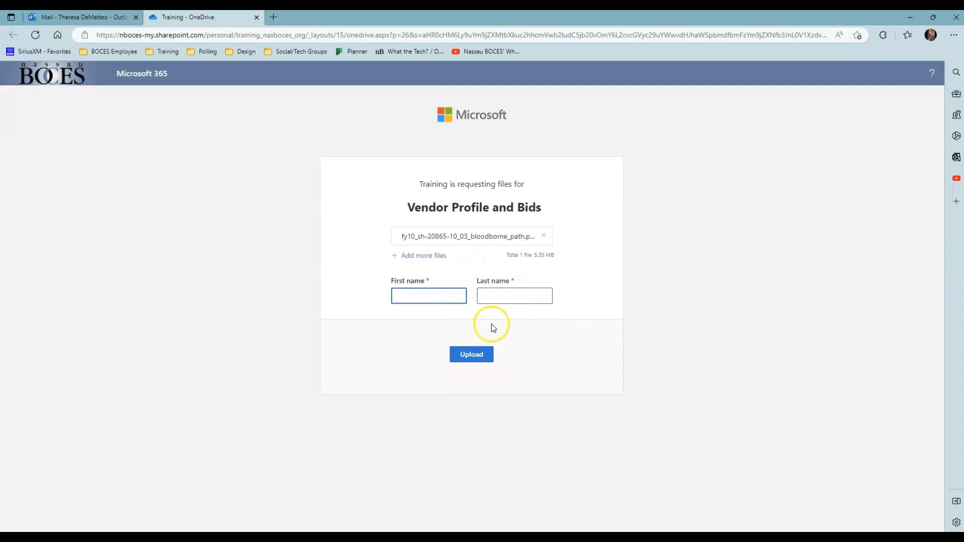
type("DeMatteo")
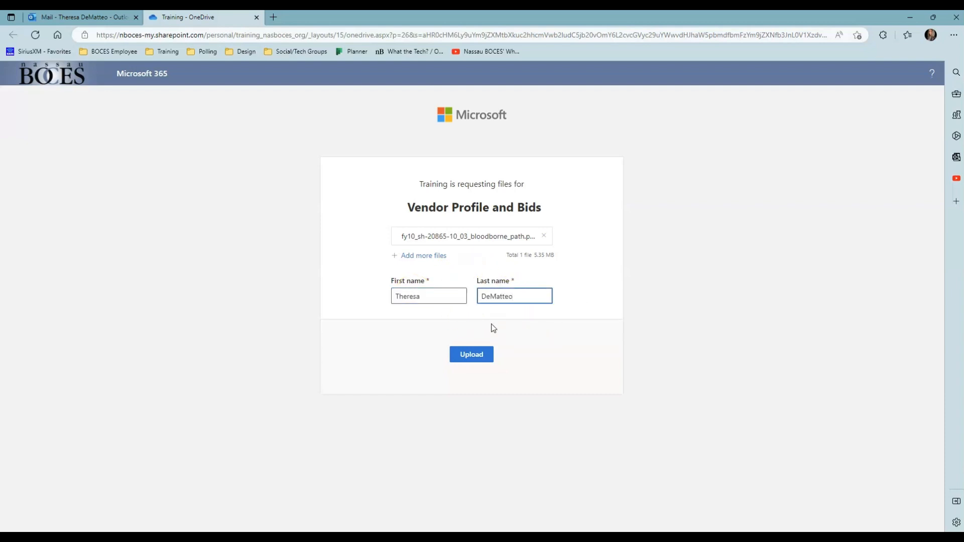
left_click(470, 353)
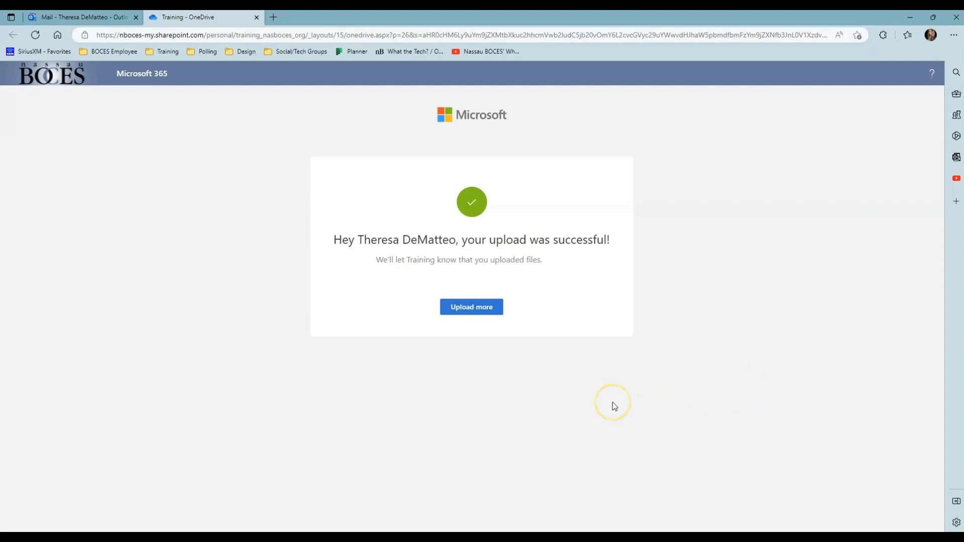
mouse_move(471, 306)
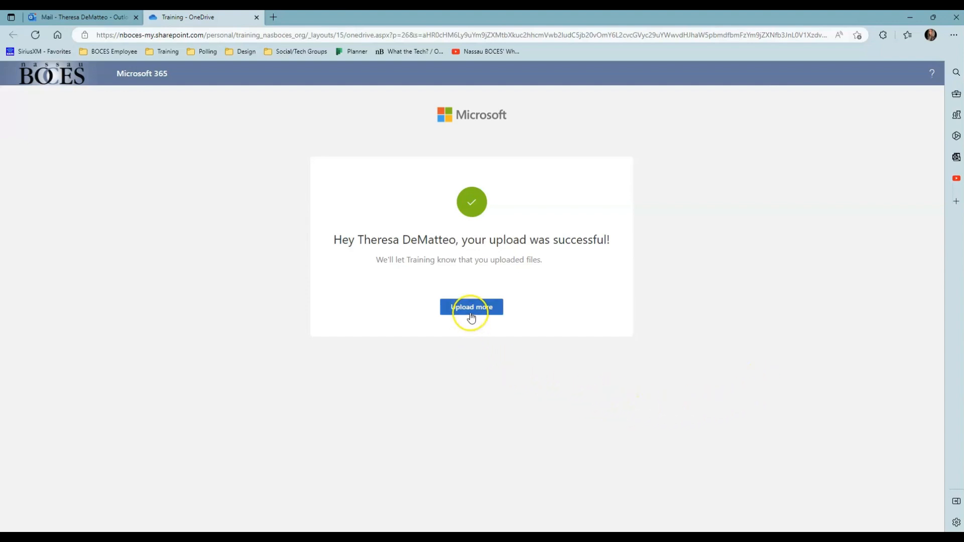
left_click(471, 306)
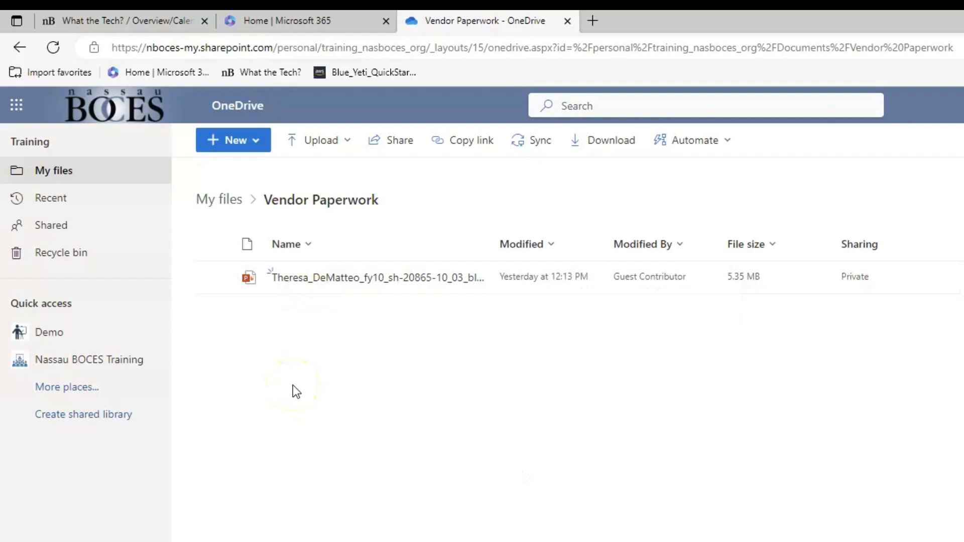
mouse_move(304, 343)
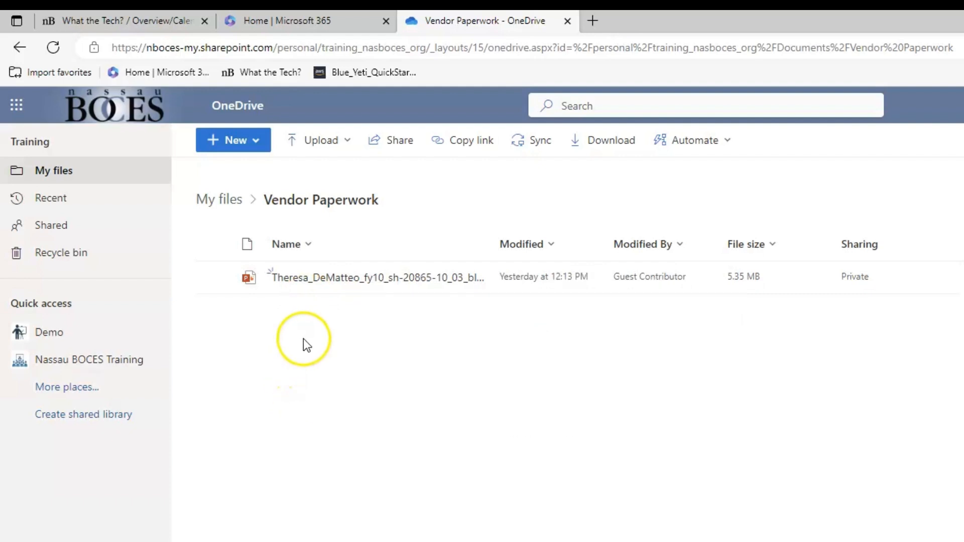
mouse_move(718, 319)
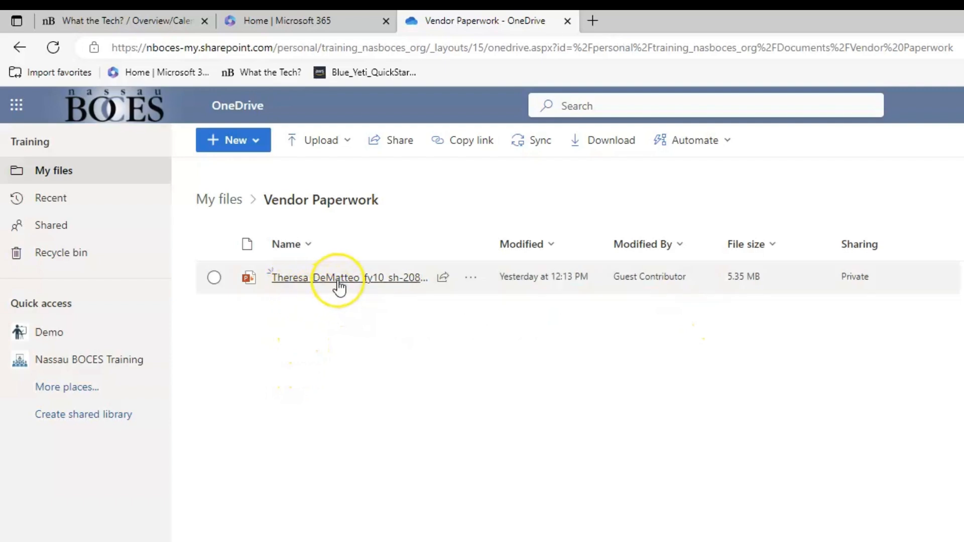
mouse_move(340, 277)
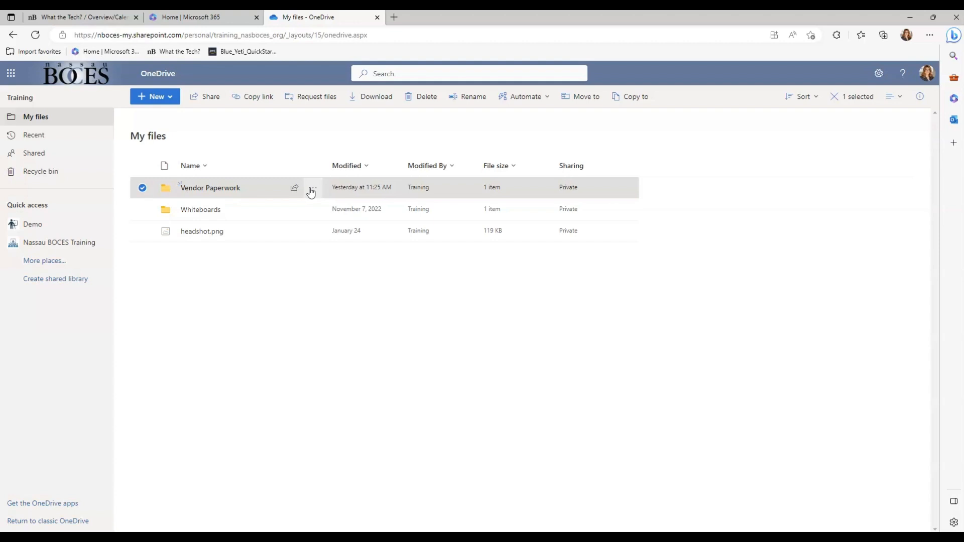
mouse_move(312, 188)
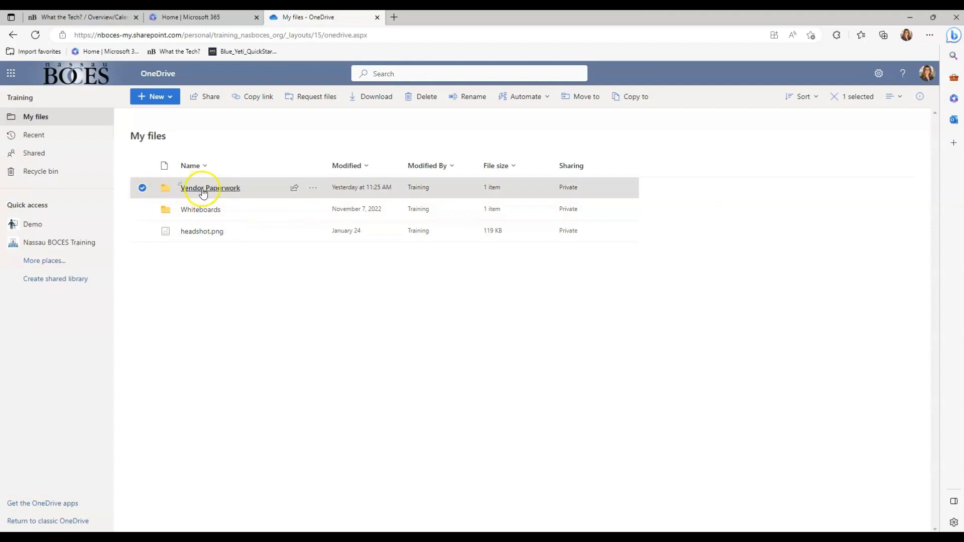
Show the actions menu for the Vendor Paperwork folder.
left_click(313, 188)
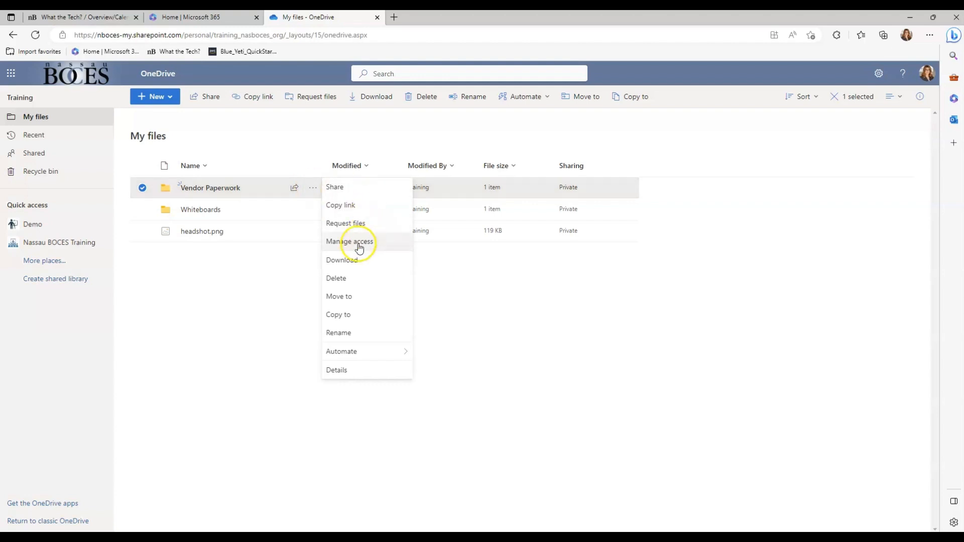
In Manage access, view the settings of the file request link expiring Sep 11, 2023.
left_click(350, 241)
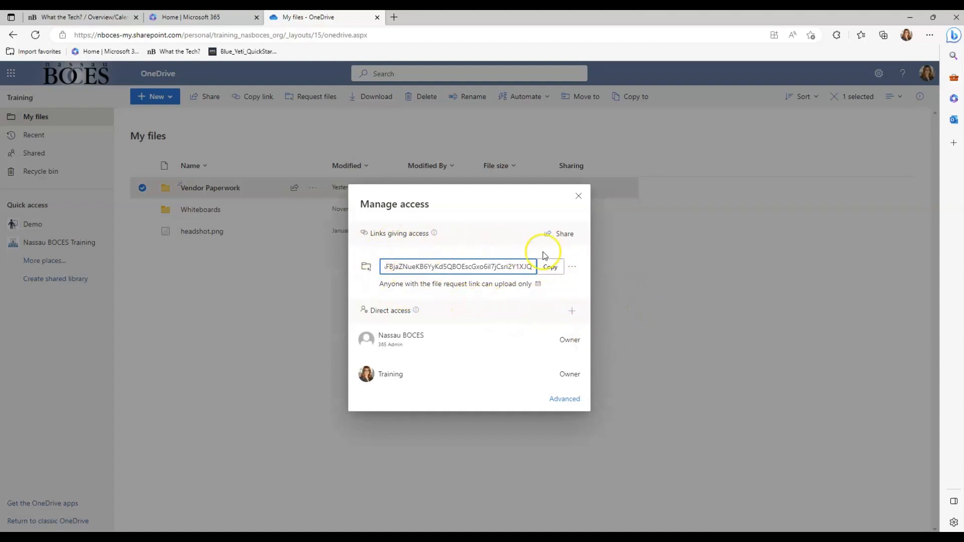
mouse_move(493, 302)
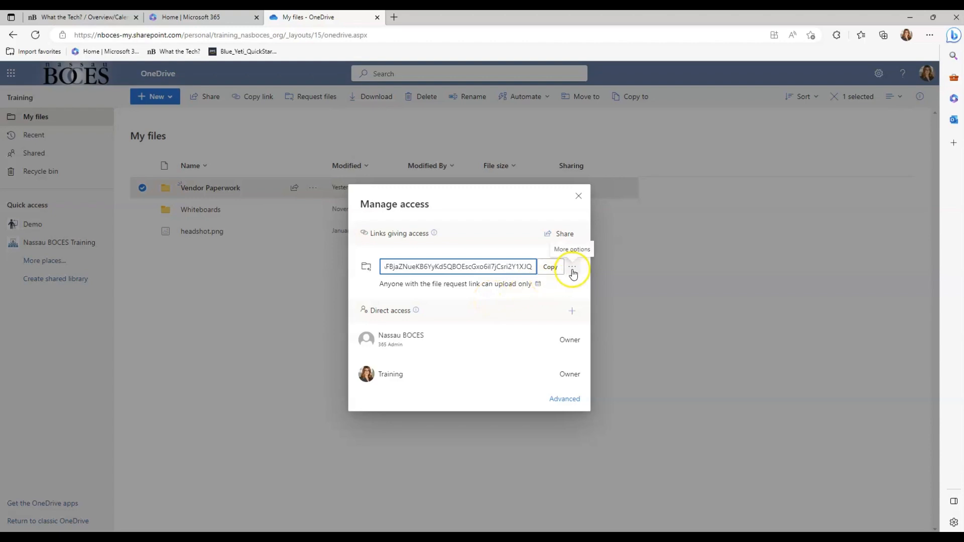
left_click(572, 266)
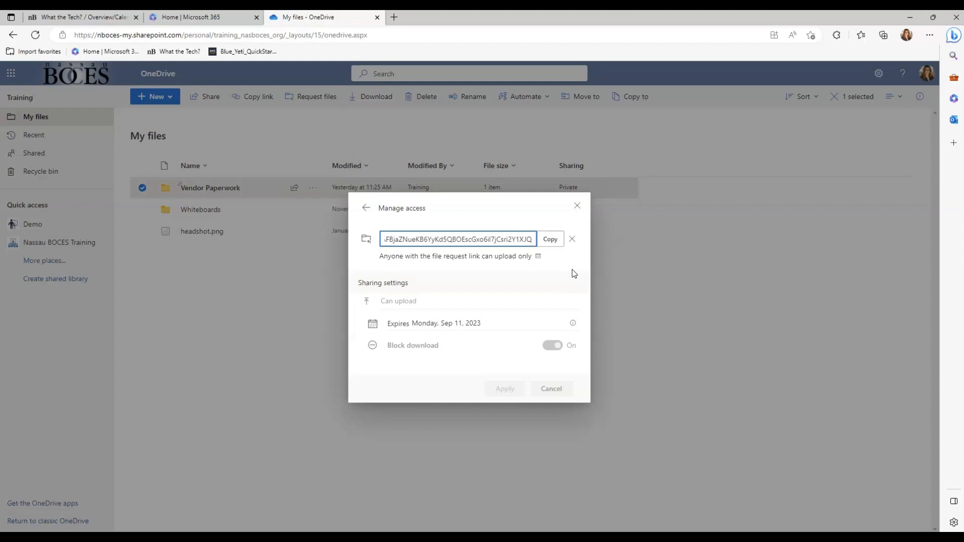
mouse_move(572, 239)
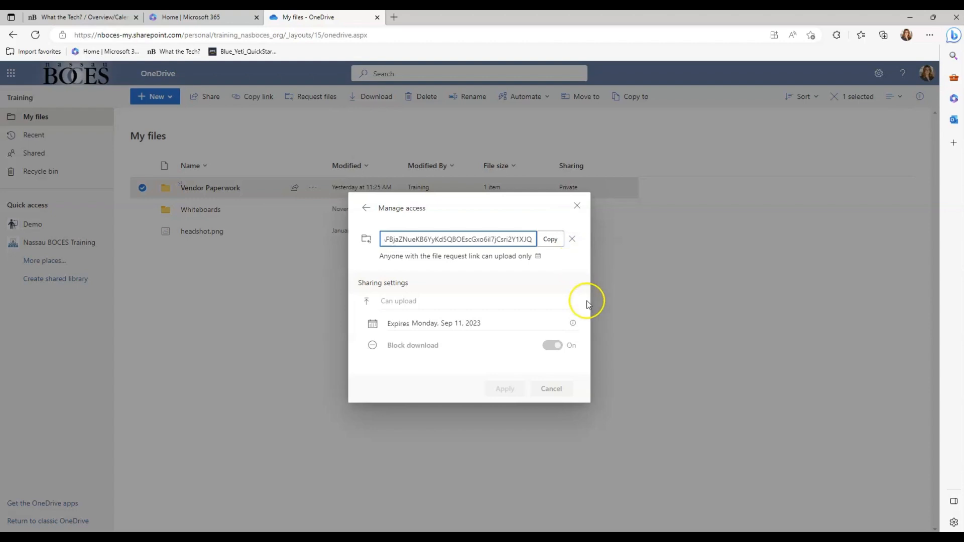
mouse_move(433, 358)
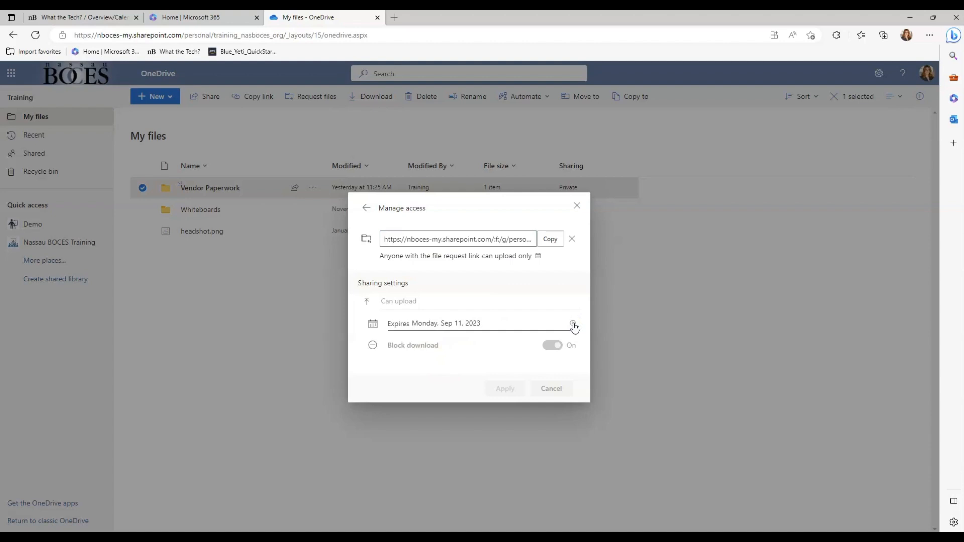
mouse_move(573, 323)
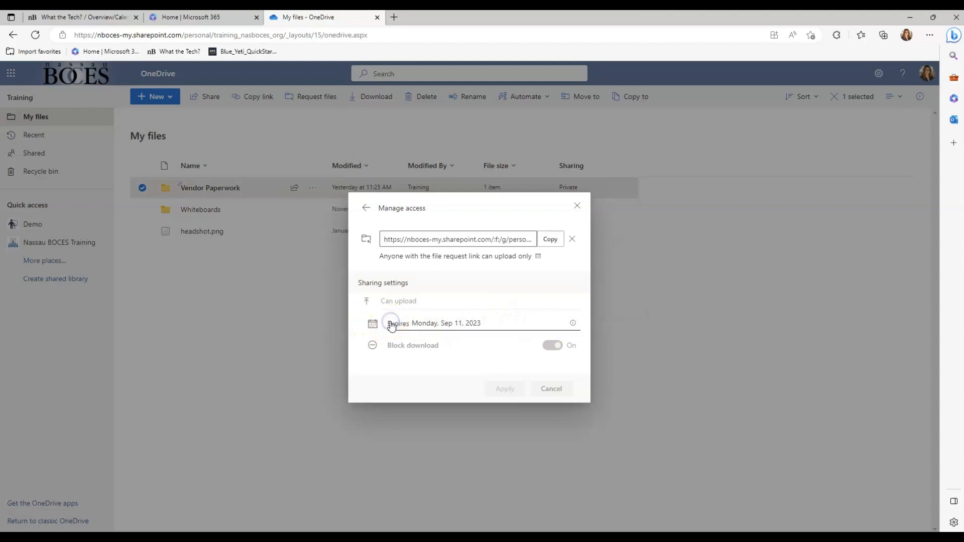
Delete the Vendor Paperwork file request link and confirm the deletion.
left_click(372, 323)
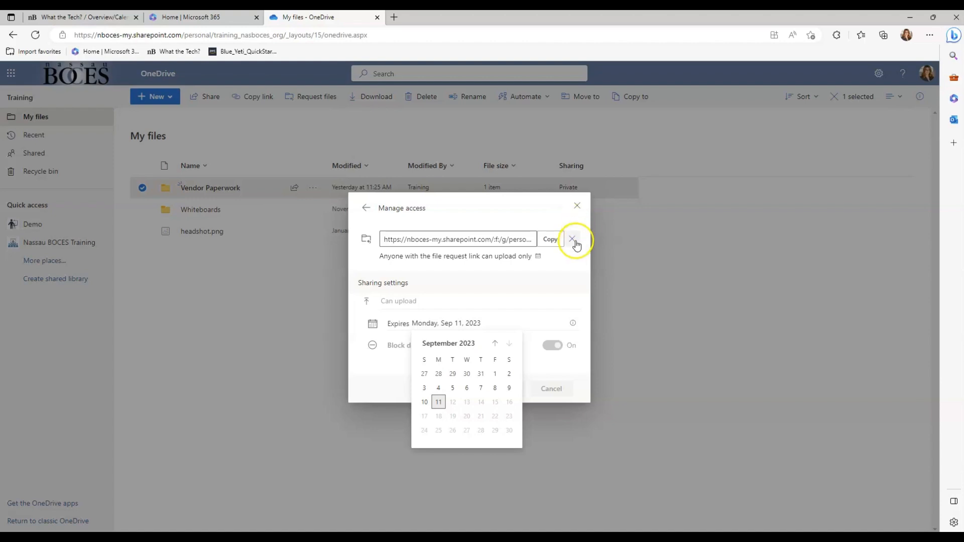
mouse_move(572, 239)
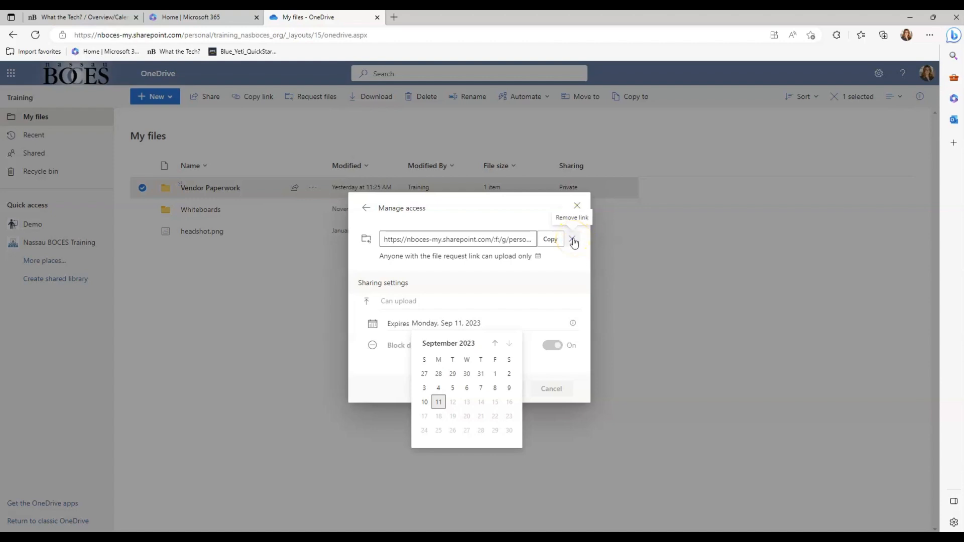
left_click(572, 239)
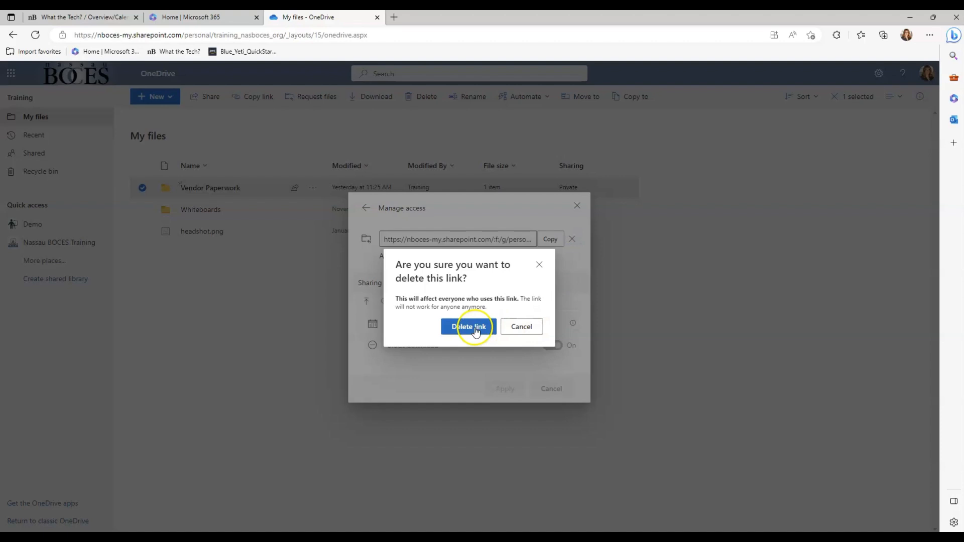
left_click(466, 326)
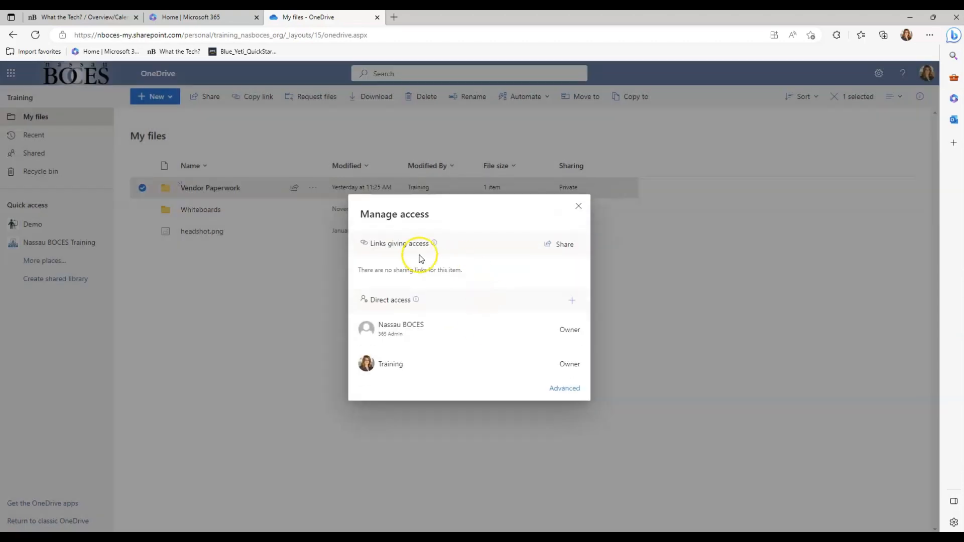
View the Training file request email in the Outlook inbox, then leave for the employee website.
left_click(578, 206)
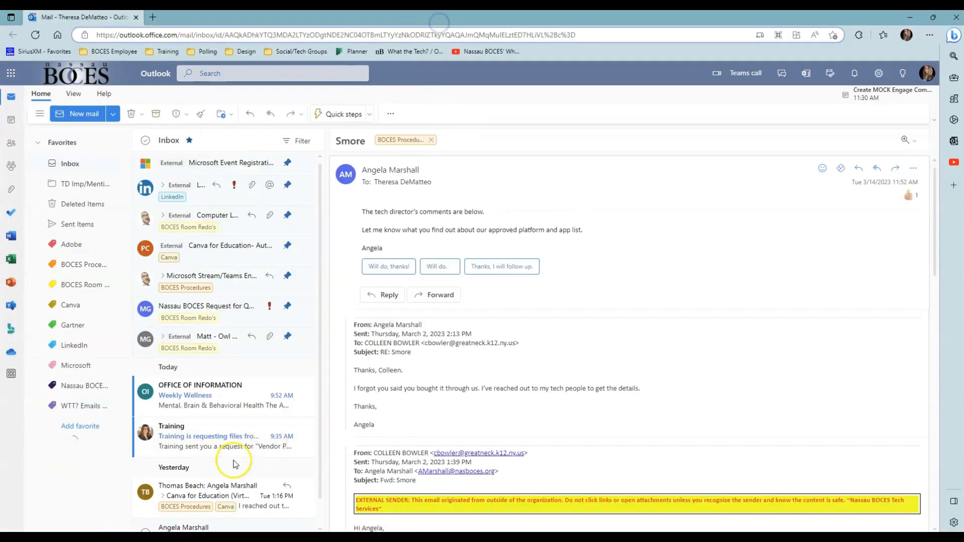
left_click(207, 436)
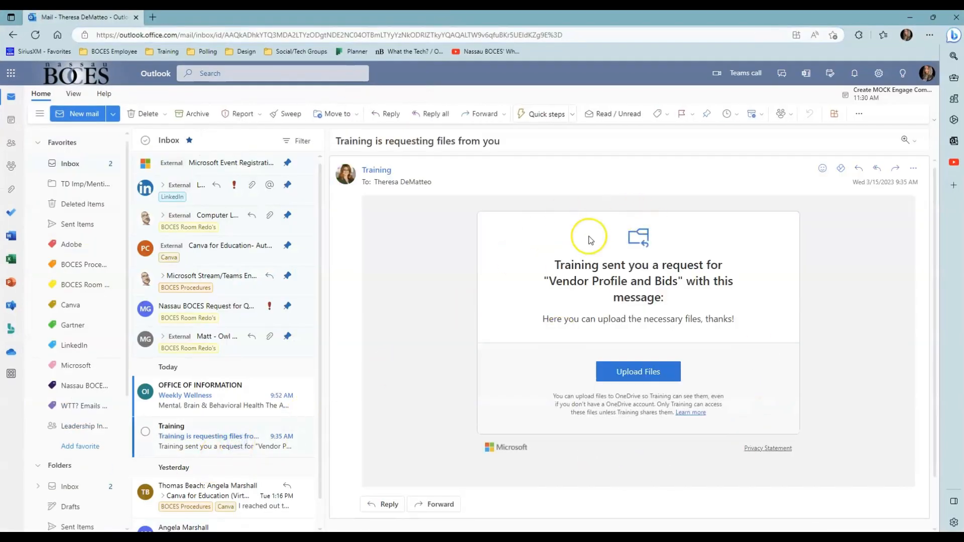
left_click(637, 371)
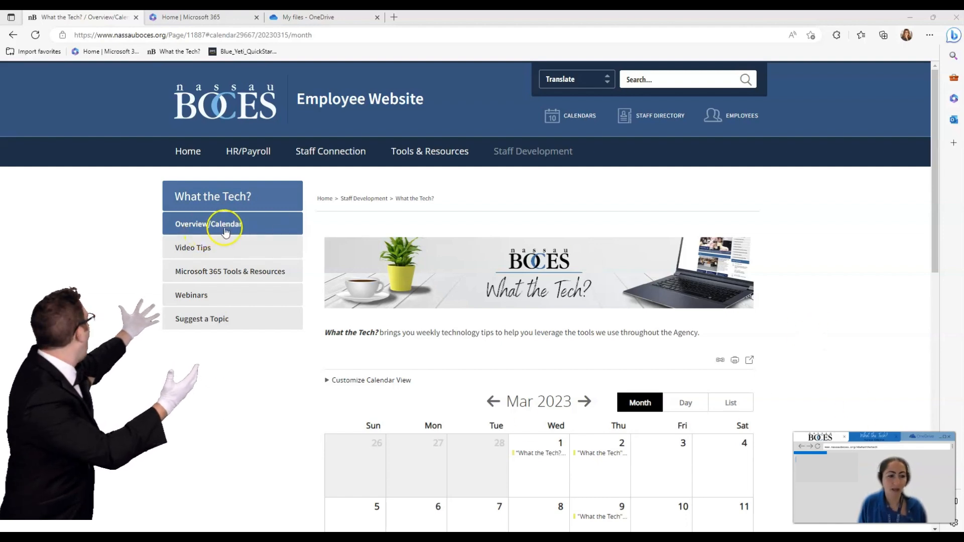
Go to the What the Tech? Video Tips page and scroll through its archive.
scroll("down", 3)
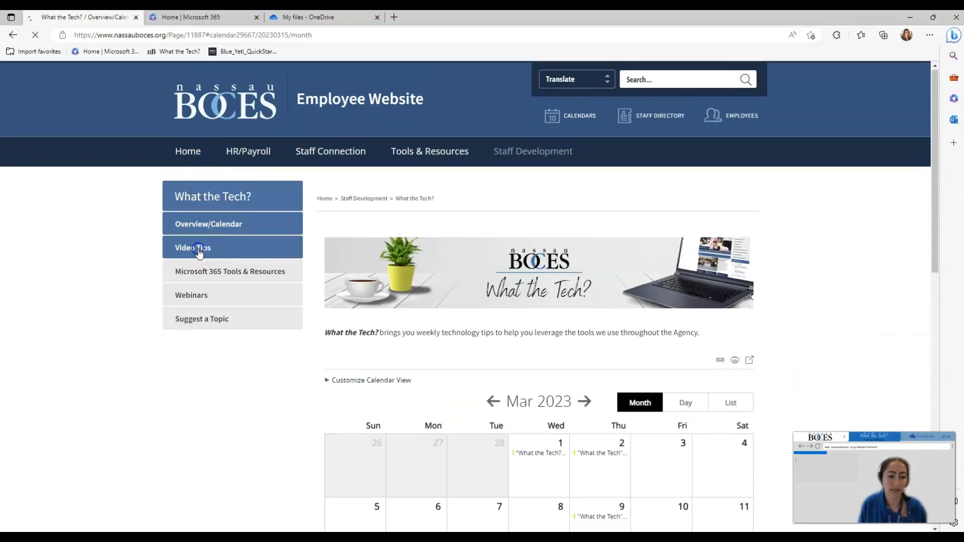
left_click(192, 247)
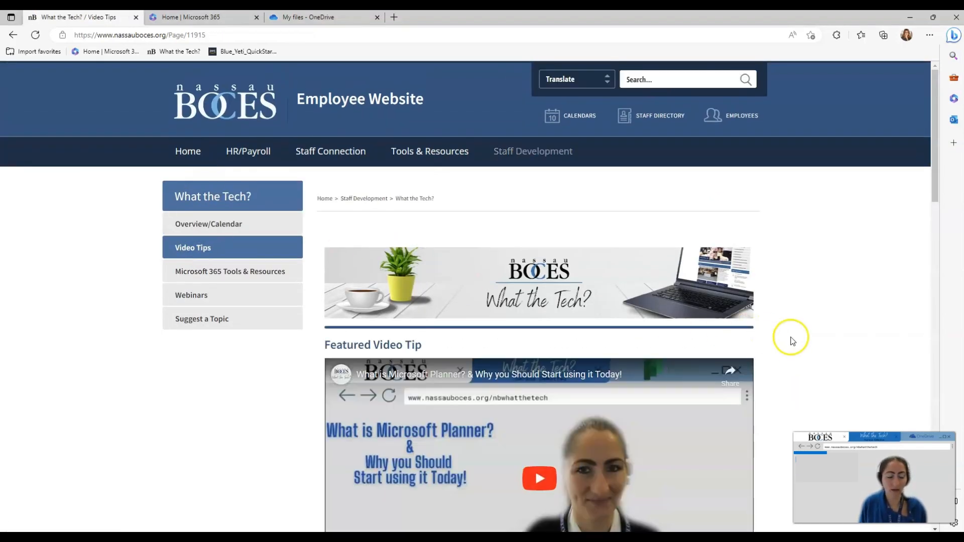
scroll("down", 3)
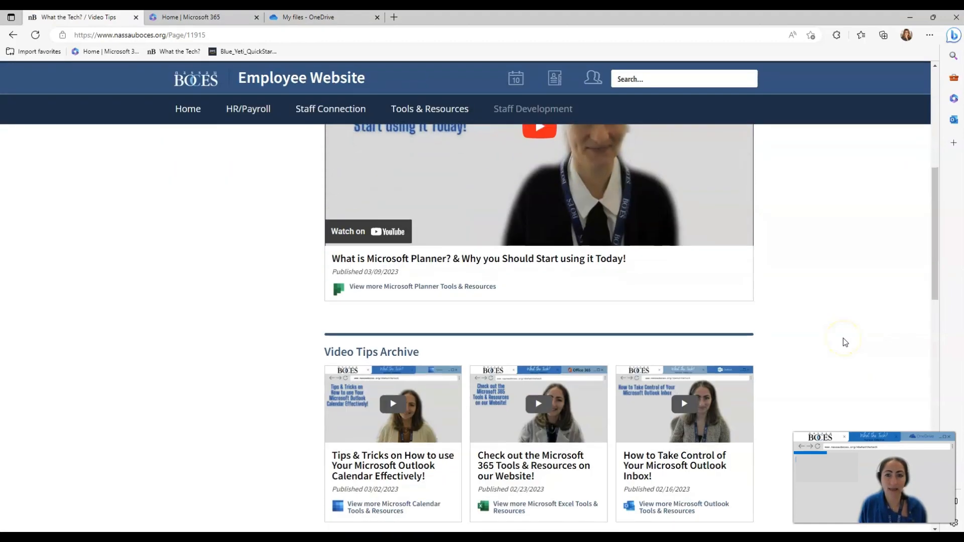
scroll("down", 3)
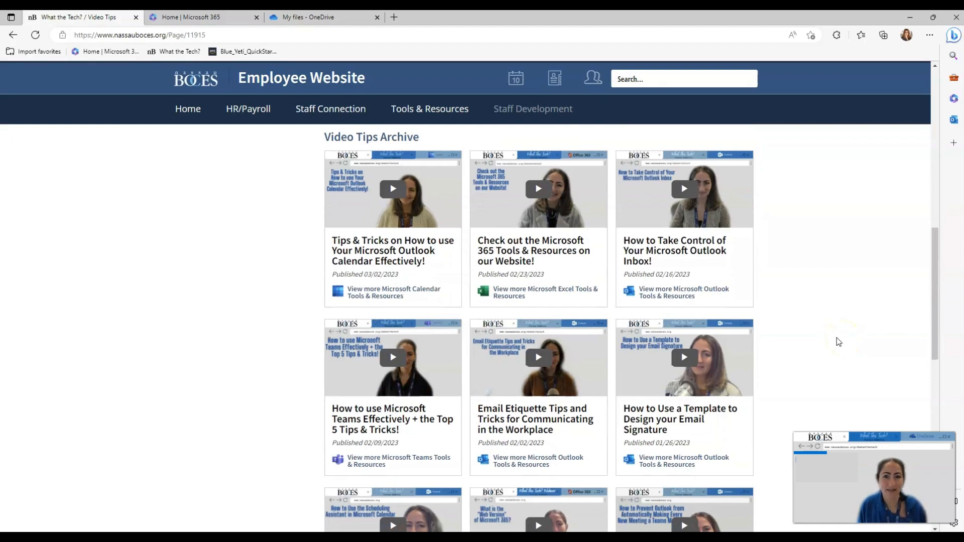
mouse_move(856, 352)
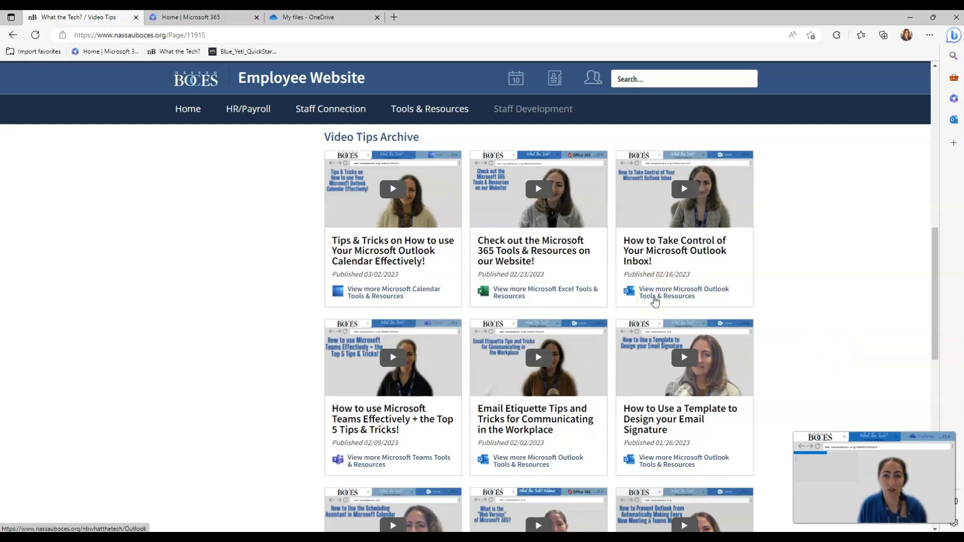
mouse_move(780, 299)
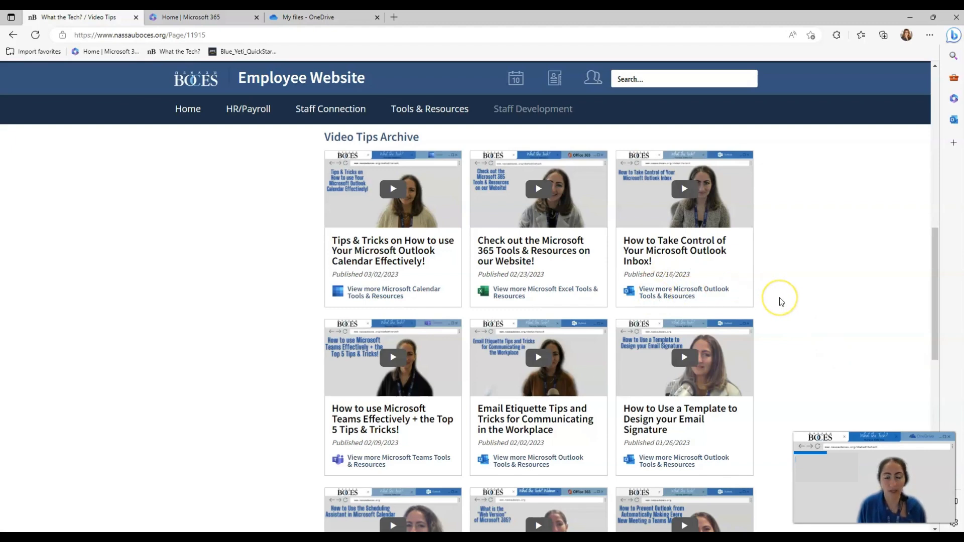
scroll("up", 3)
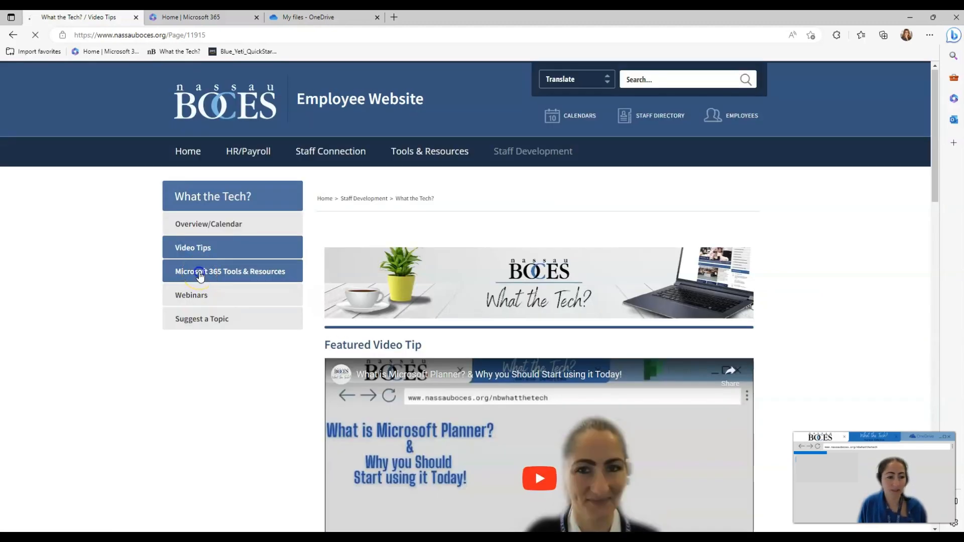
Browse the Microsoft 365 Tools & Resources and Webinars pages, then start the Suggest a Topic form.
left_click(231, 271)
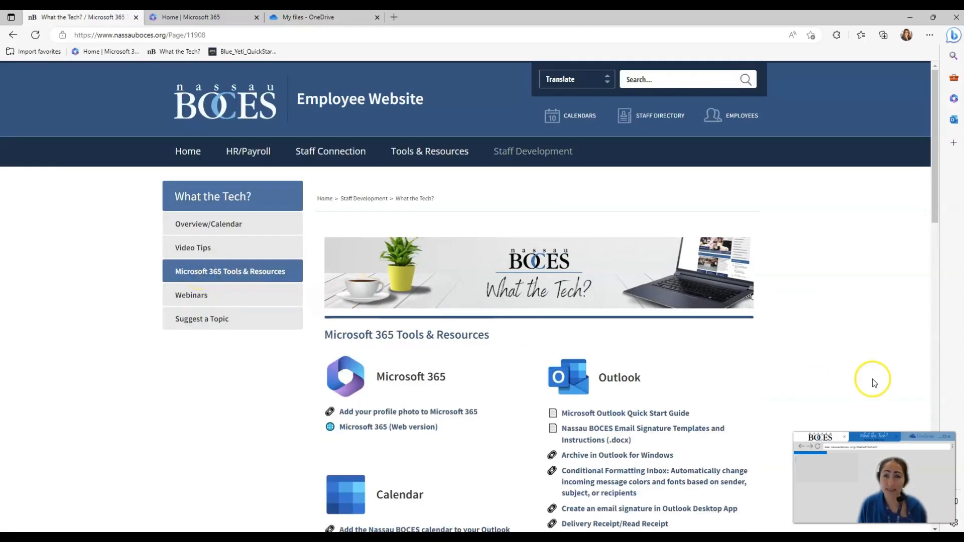
mouse_move(909, 371)
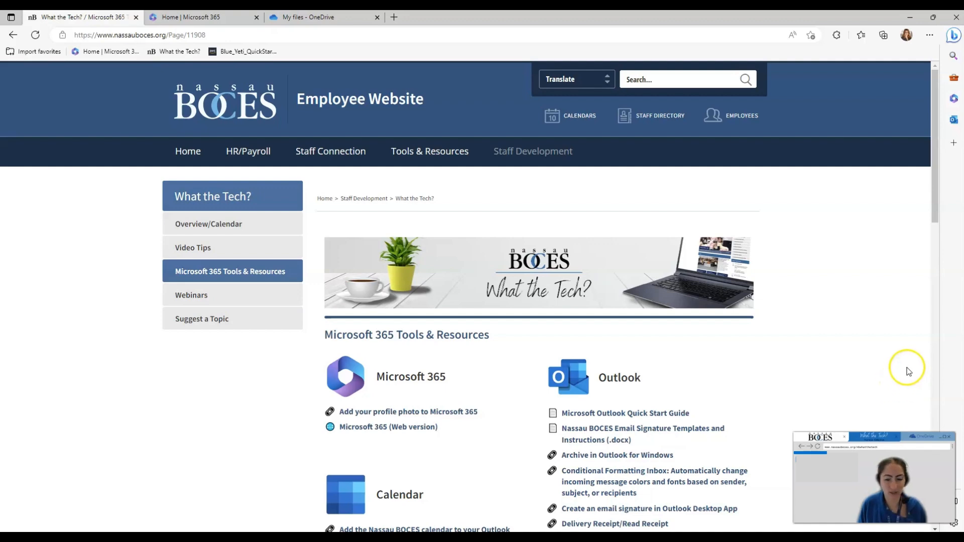
scroll("down", 3)
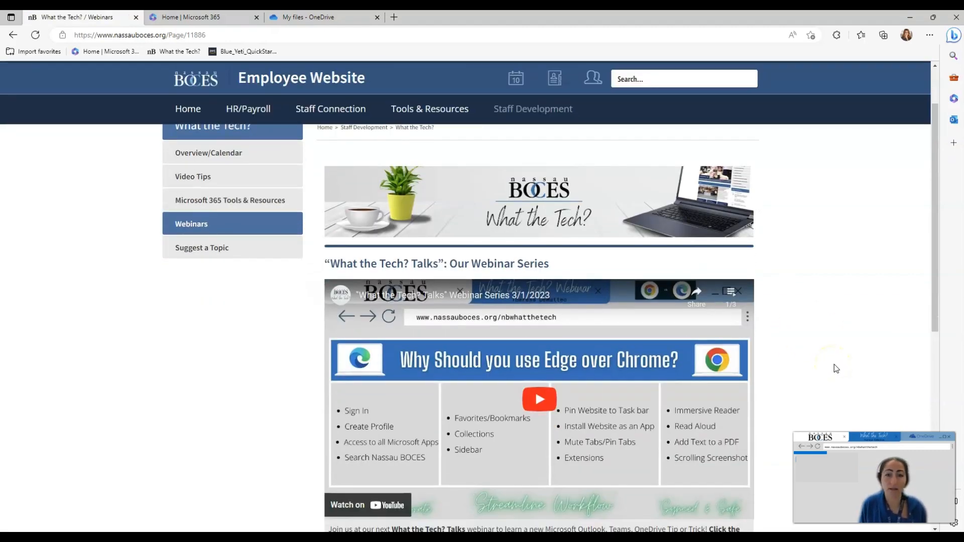
scroll("down", 3)
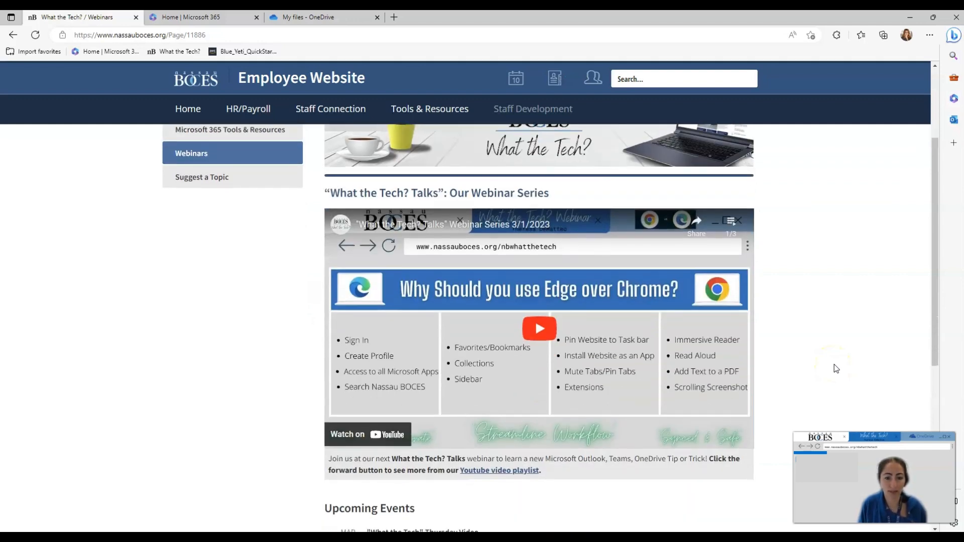
left_click(202, 247)
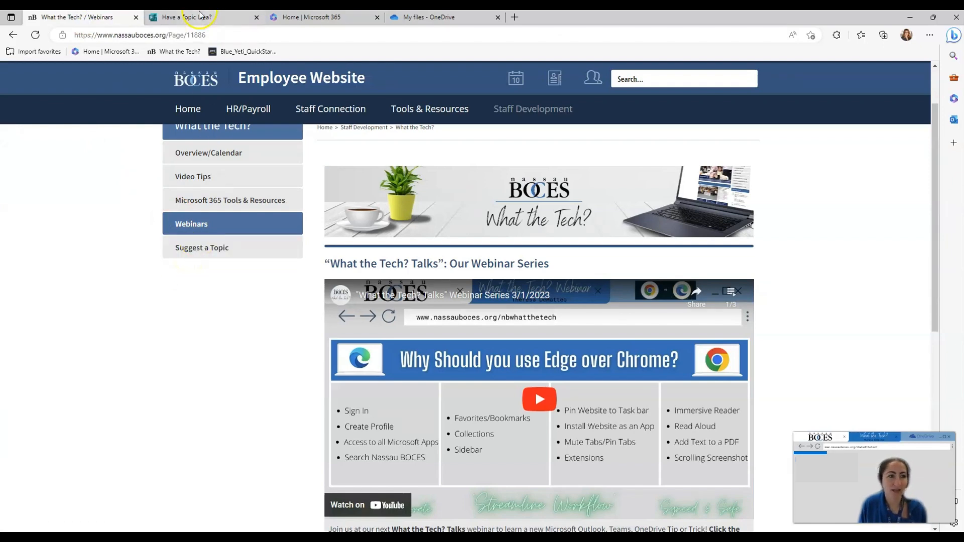
Preview the 'Have a Topic Idea?' form, then return to the What the Tech? Overview/Calendar page.
left_click(198, 17)
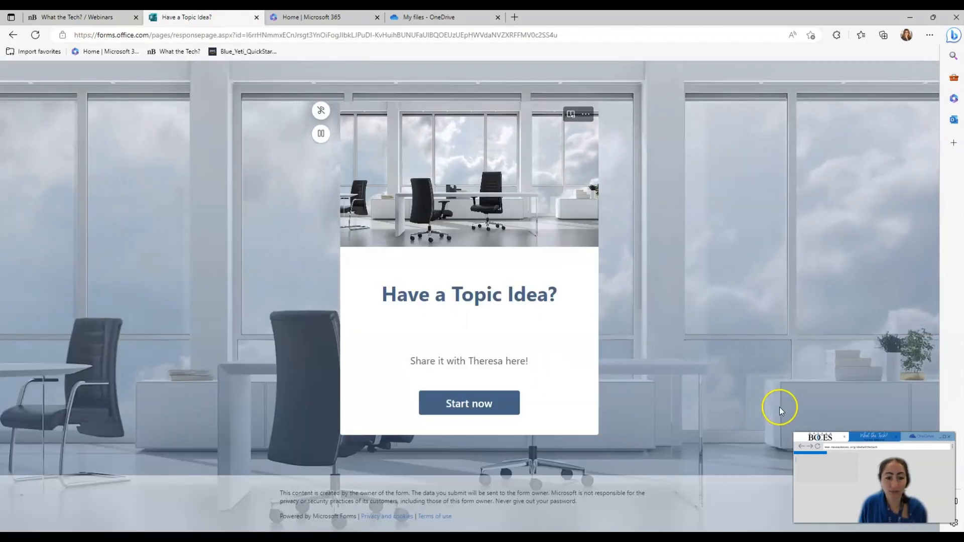
mouse_move(635, 369)
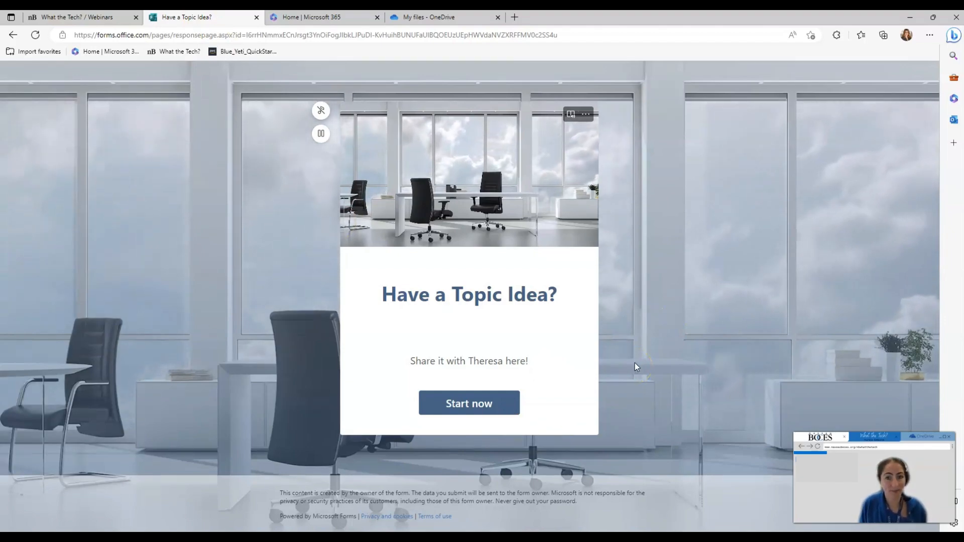
left_click(80, 17)
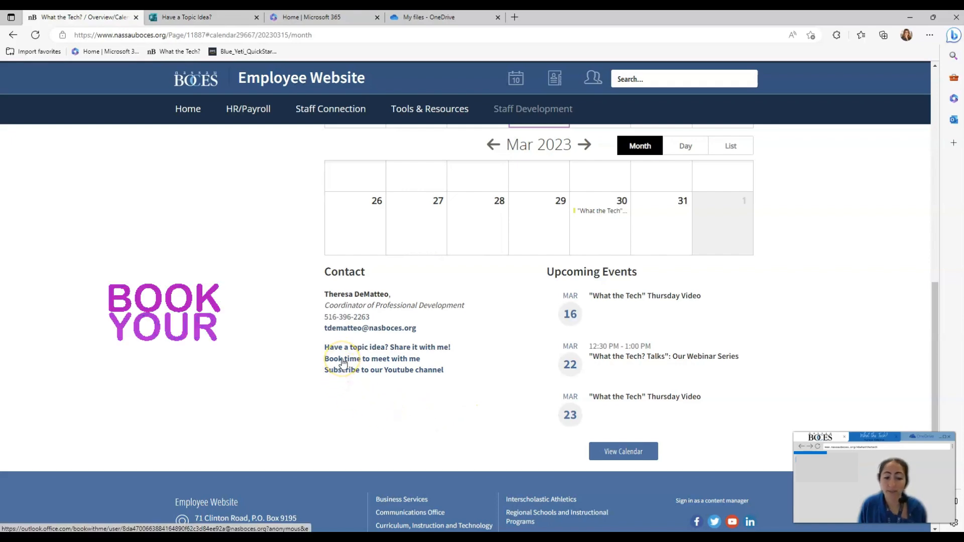
left_click(371, 359)
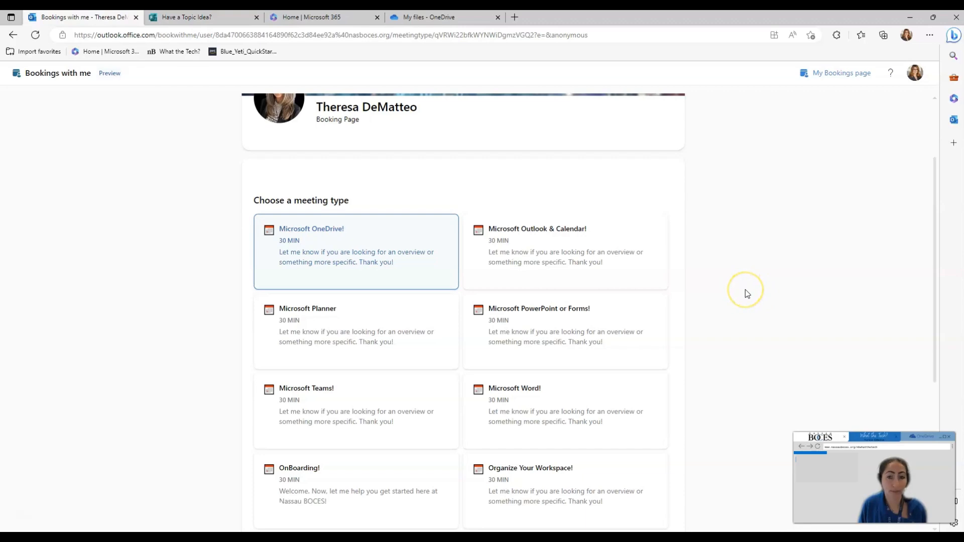
scroll("down", 3)
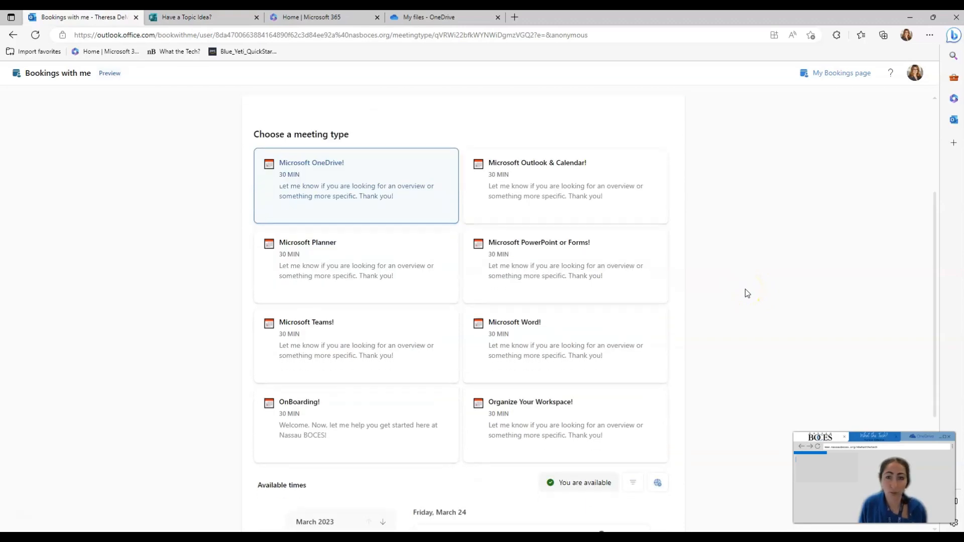